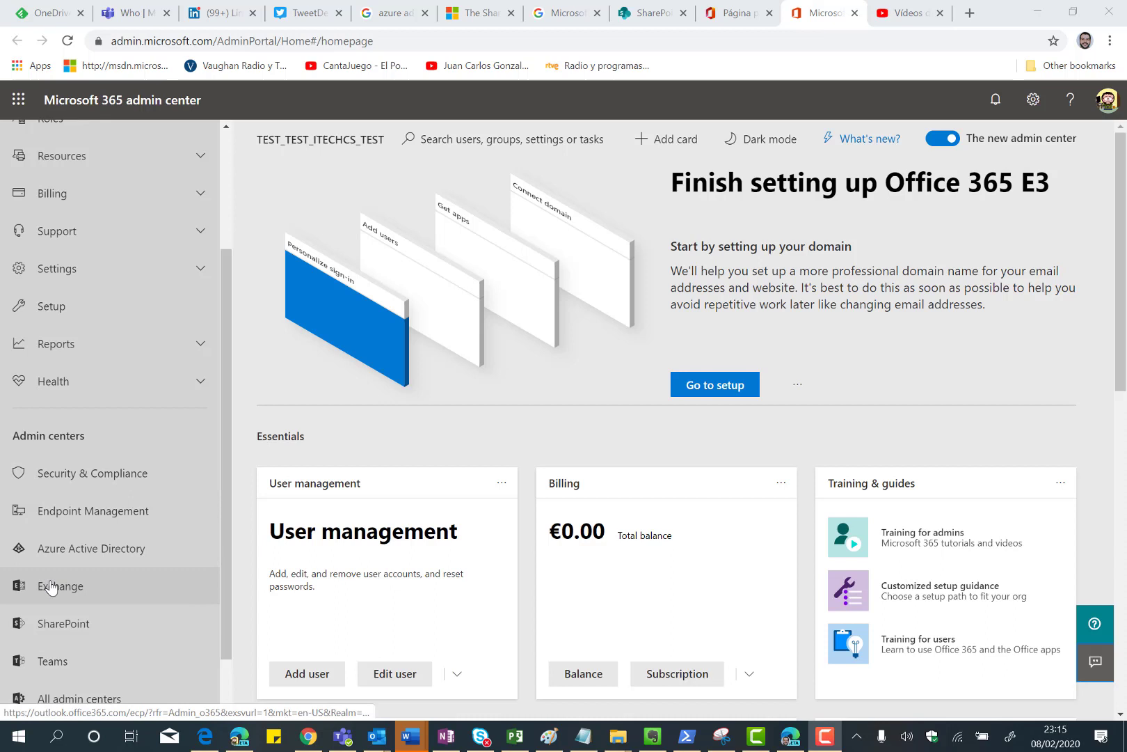
Open the Exchange admin center from the Microsoft 365 admin center's Admin centers list
{"action": "left_click", "coordinate": [60, 585]}
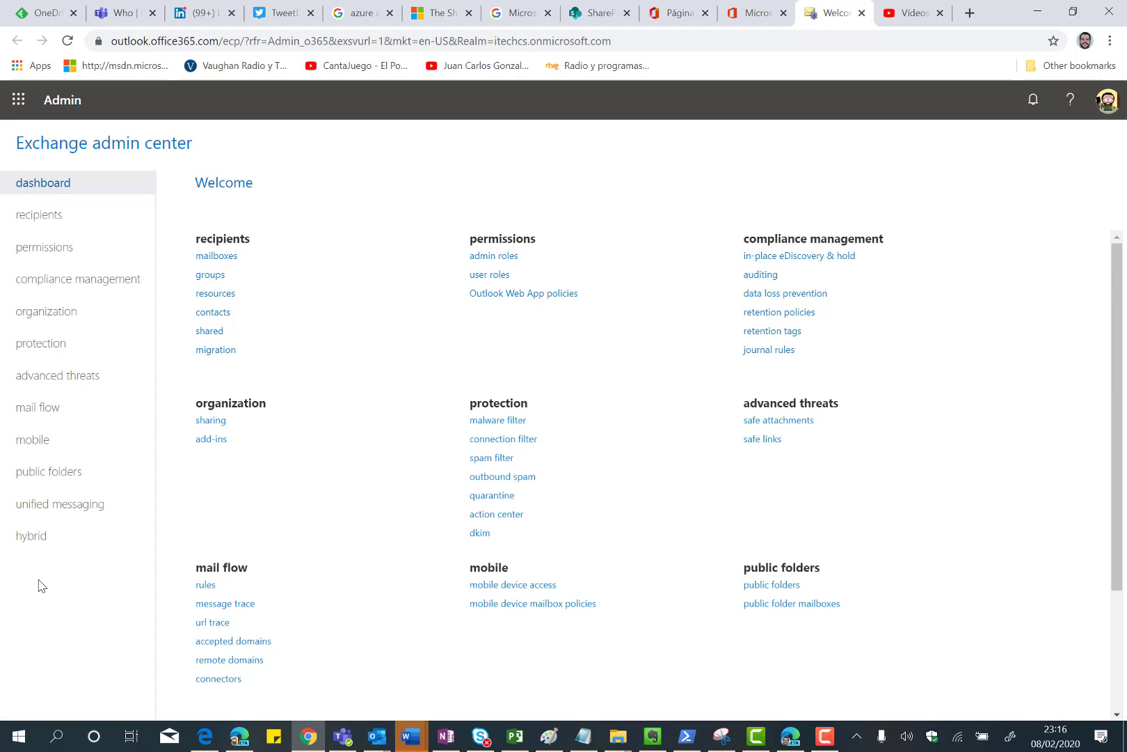
{"action": "mouse_move", "coordinate": [91, 563]}
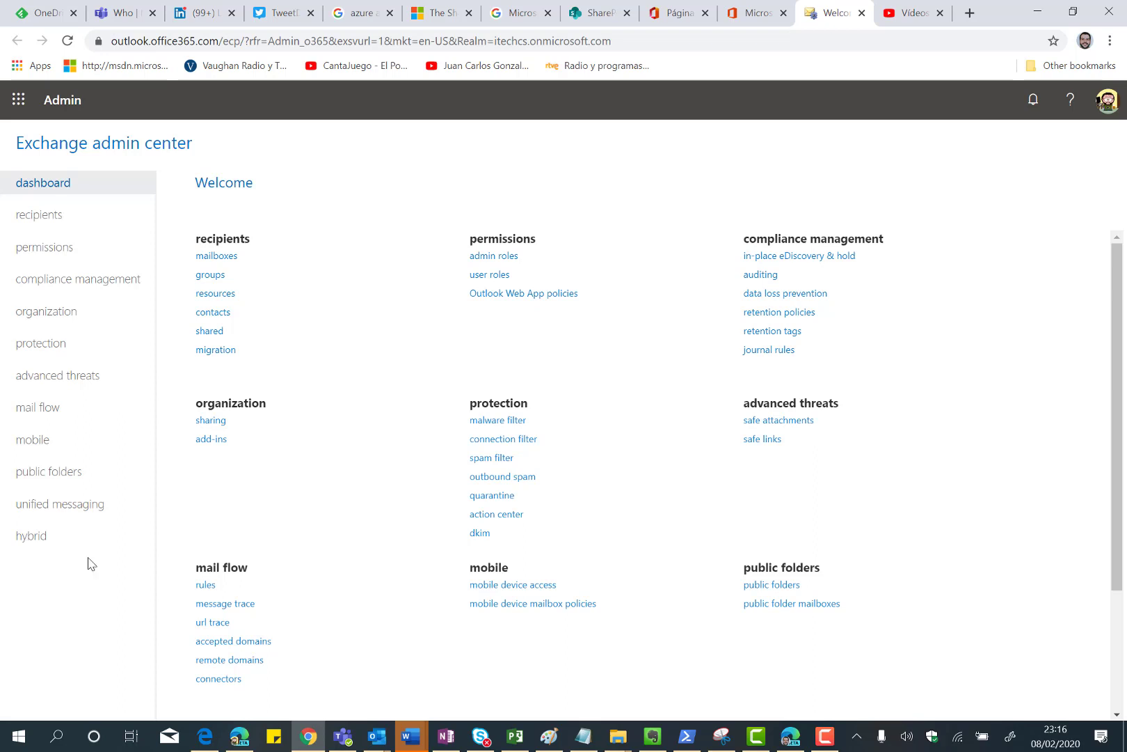
{"action": "mouse_move", "coordinate": [39, 214]}
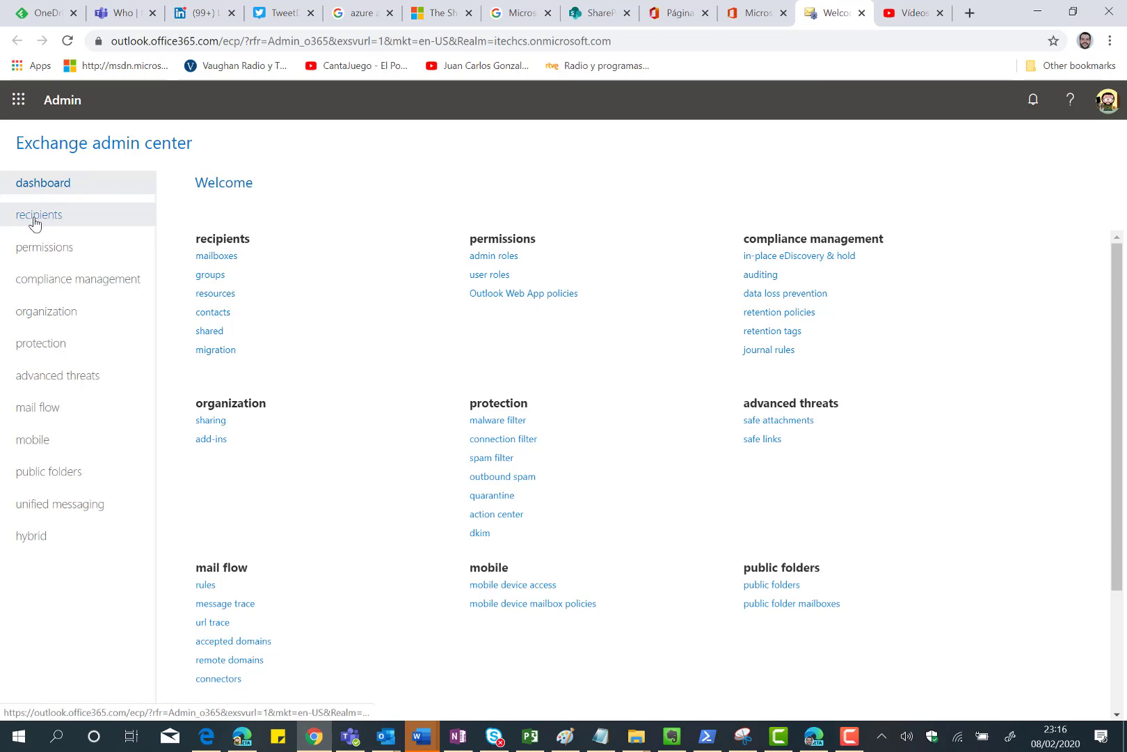
{"action": "left_click", "coordinate": [39, 214]}
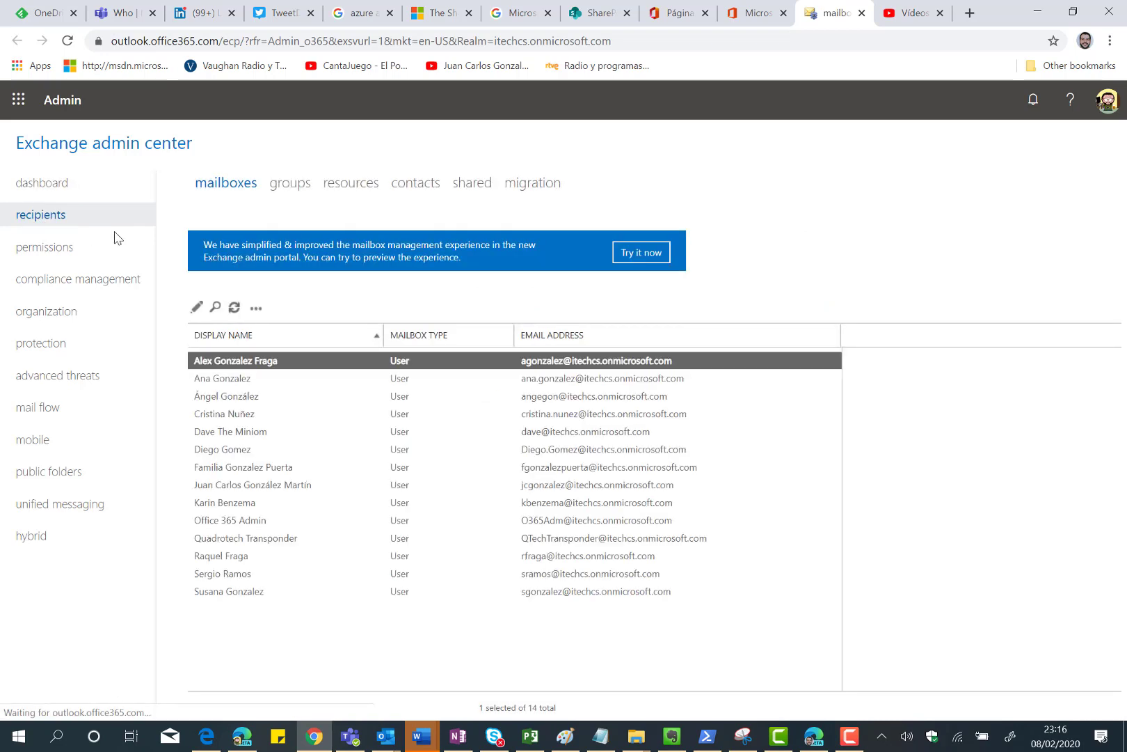
{"action": "left_click", "coordinate": [235, 361]}
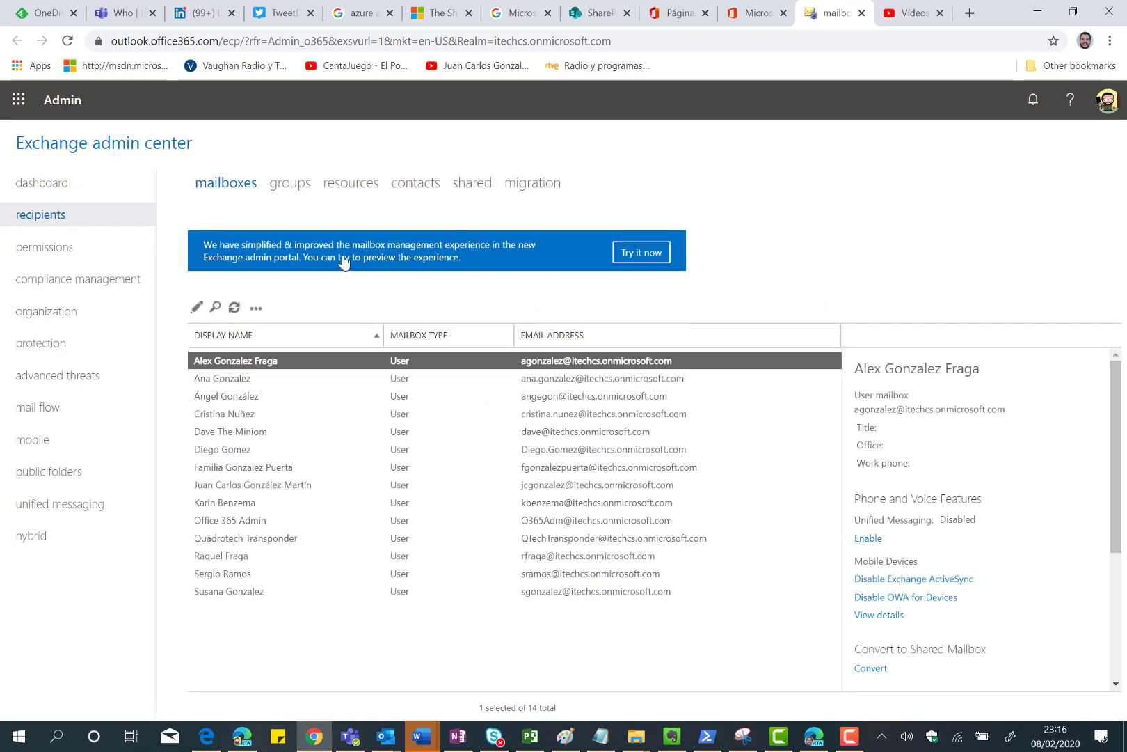
{"action": "mouse_move", "coordinate": [250, 260]}
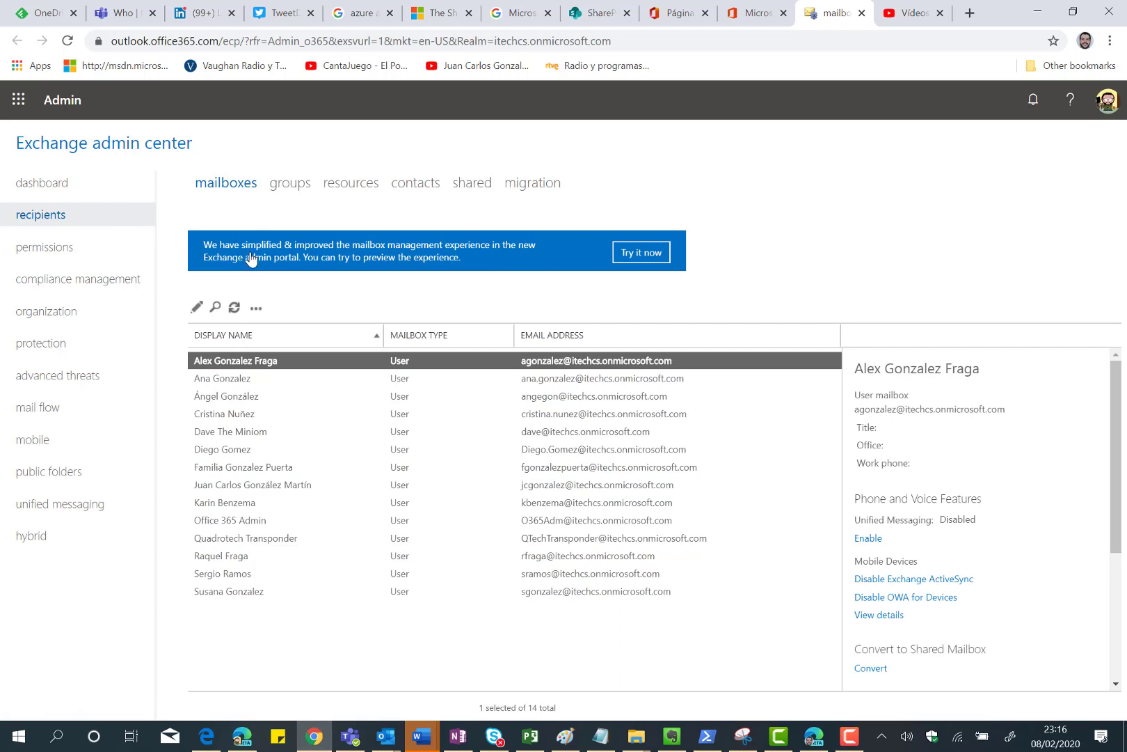
{"action": "mouse_move", "coordinate": [425, 237]}
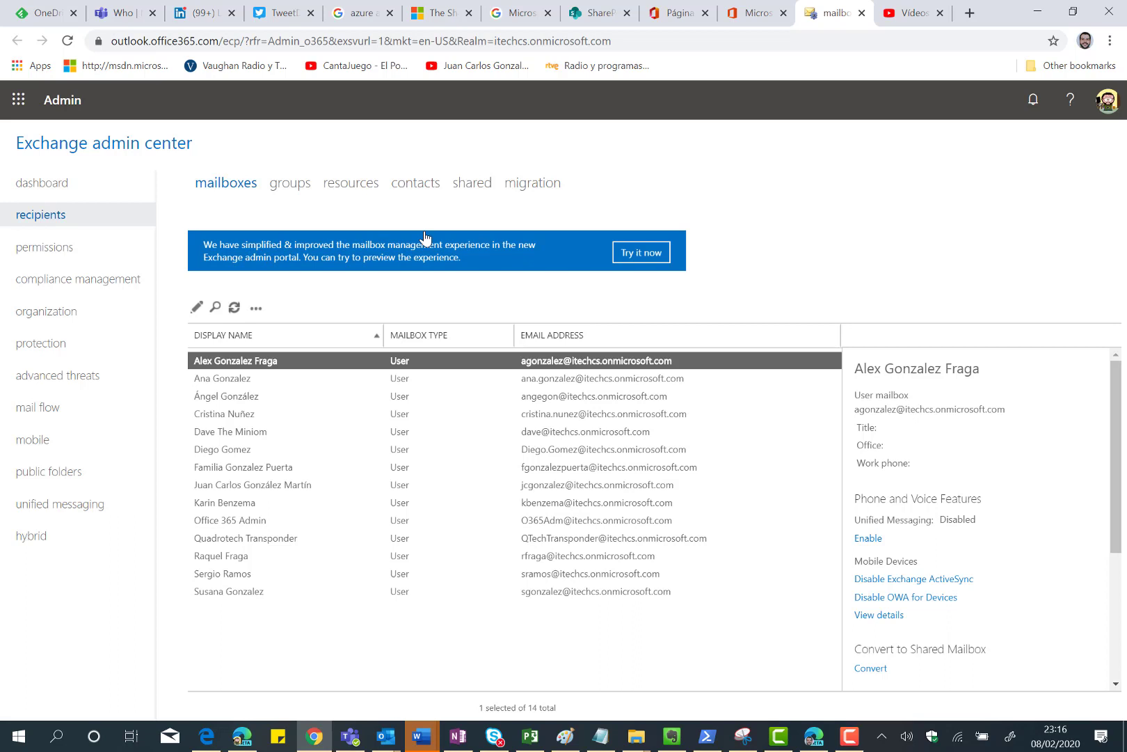
{"action": "mouse_move", "coordinate": [239, 271]}
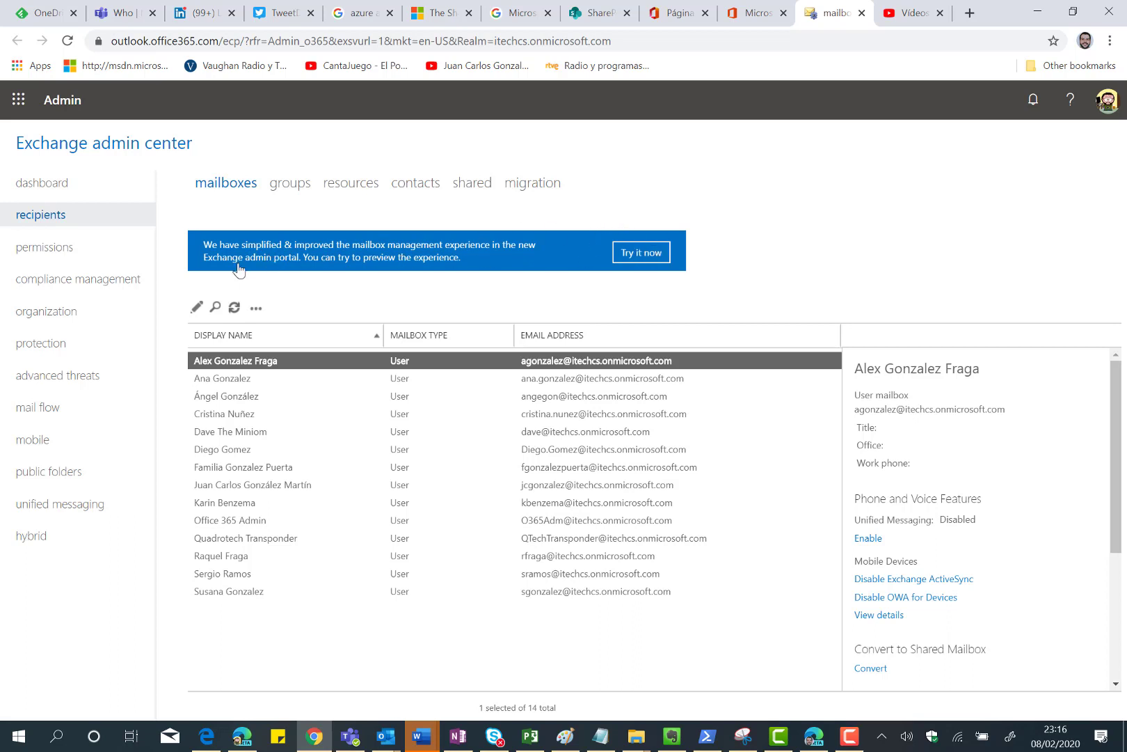
{"action": "mouse_move", "coordinate": [266, 256]}
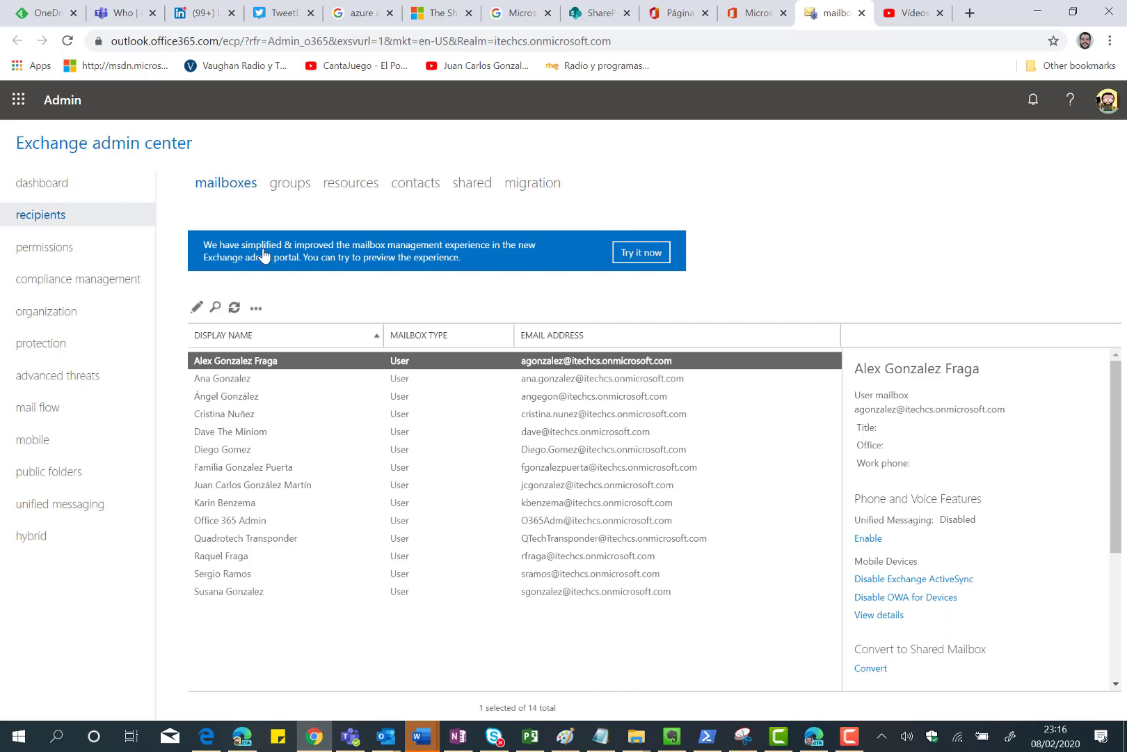
{"action": "mouse_move", "coordinate": [460, 257]}
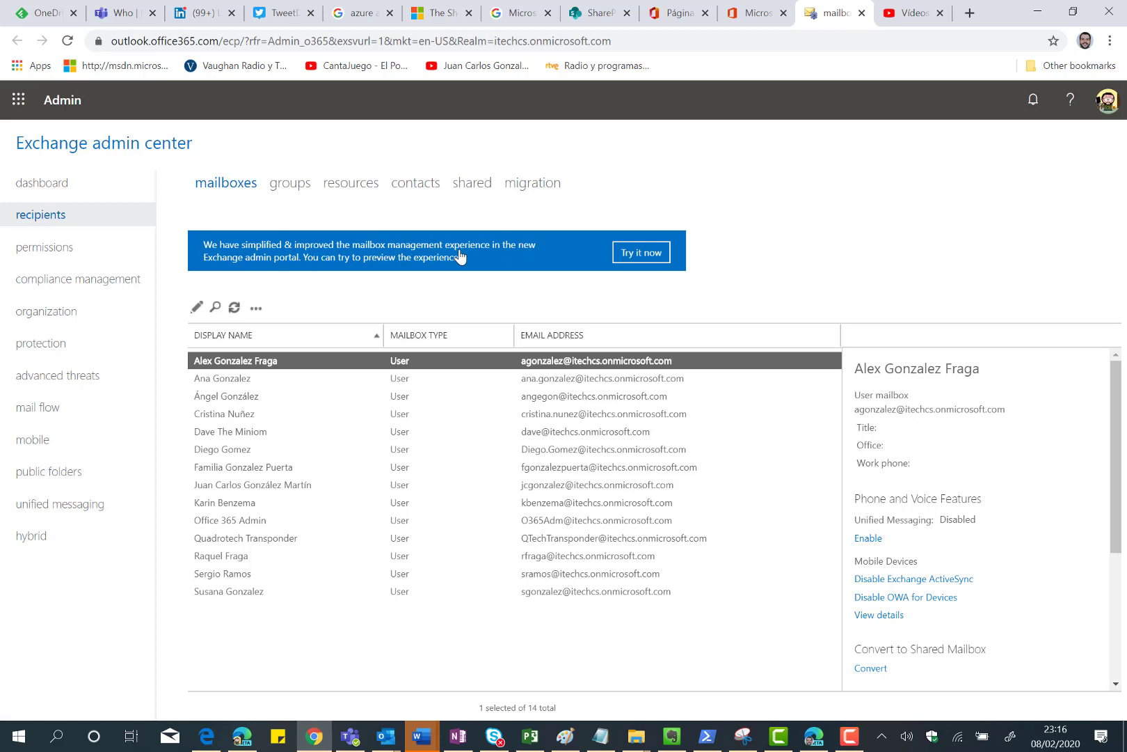
{"action": "mouse_move", "coordinate": [477, 254]}
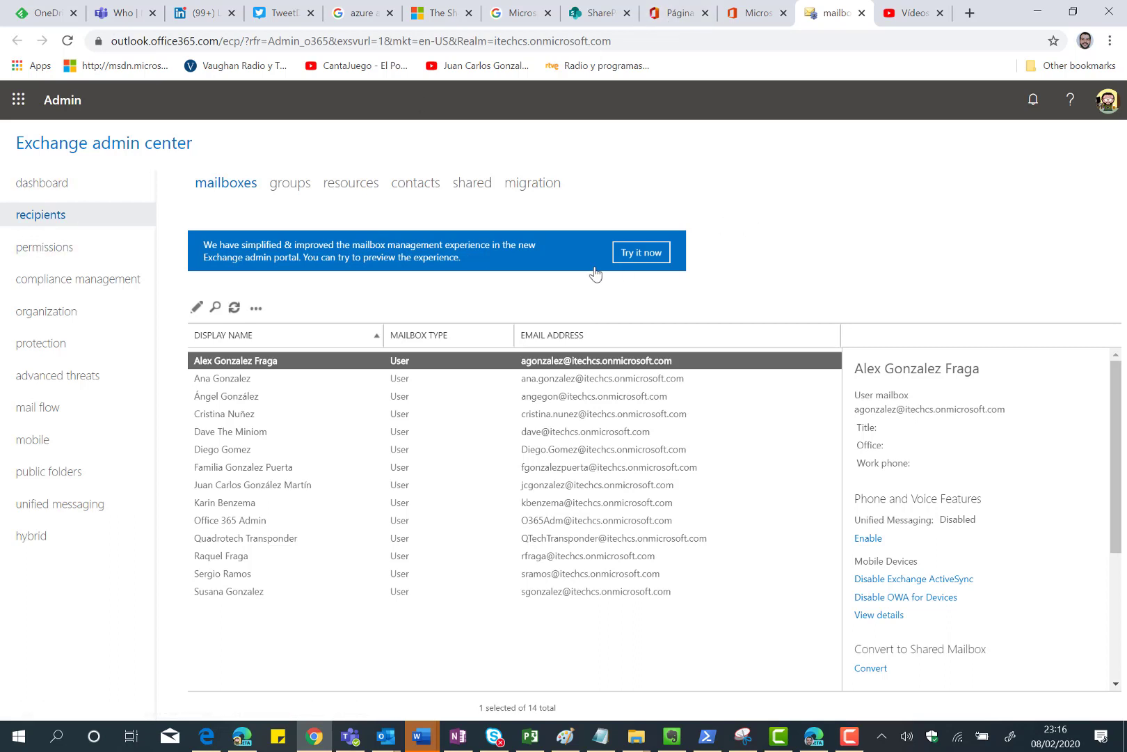
Switch to the new Exchange admin center preview using Try it now
{"action": "left_click", "coordinate": [641, 252]}
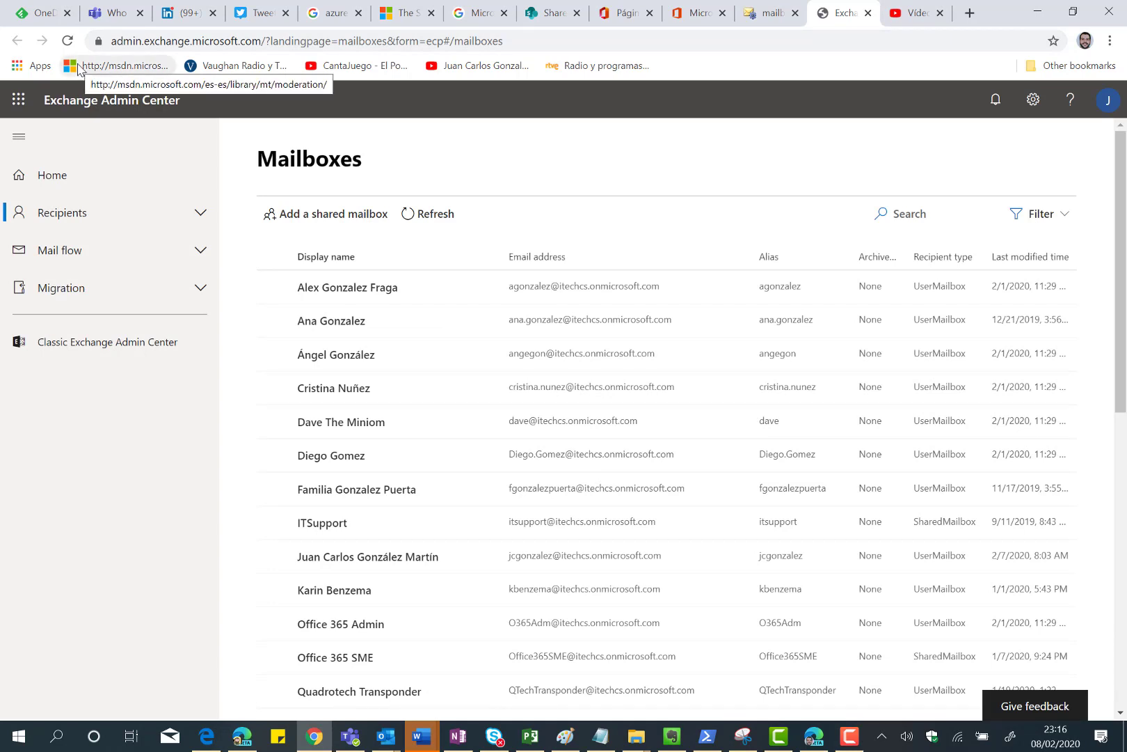
{"action": "mouse_move", "coordinate": [92, 120]}
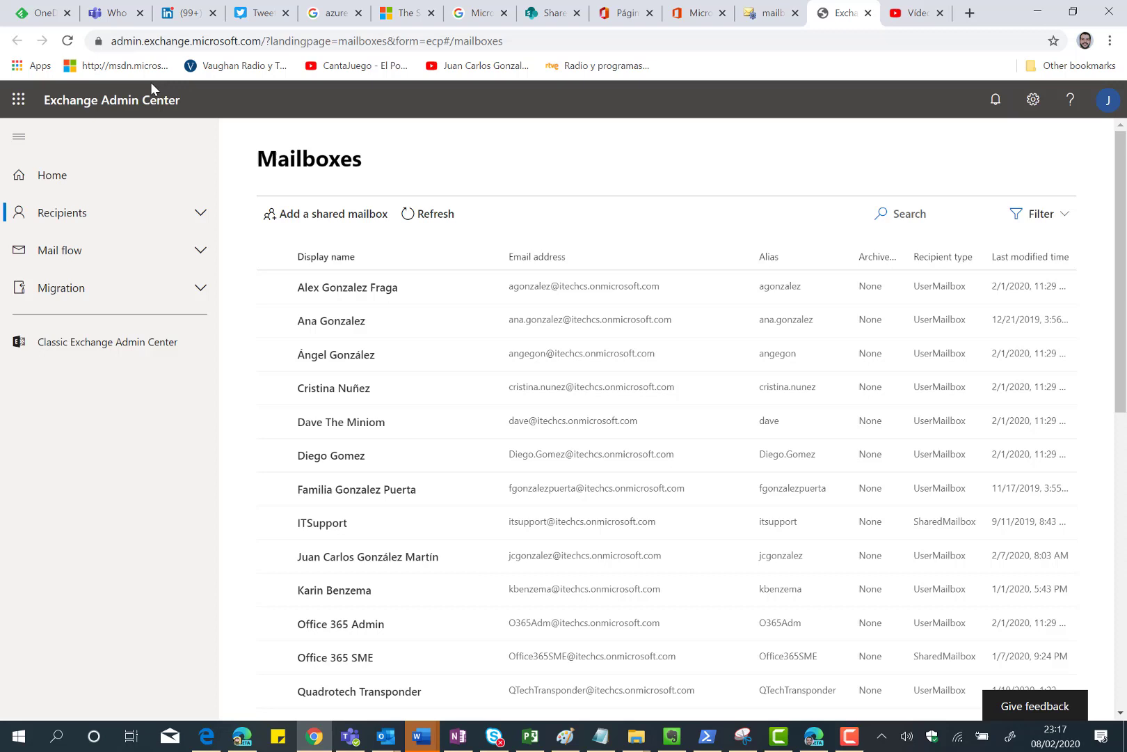
{"action": "mouse_move", "coordinate": [266, 115]}
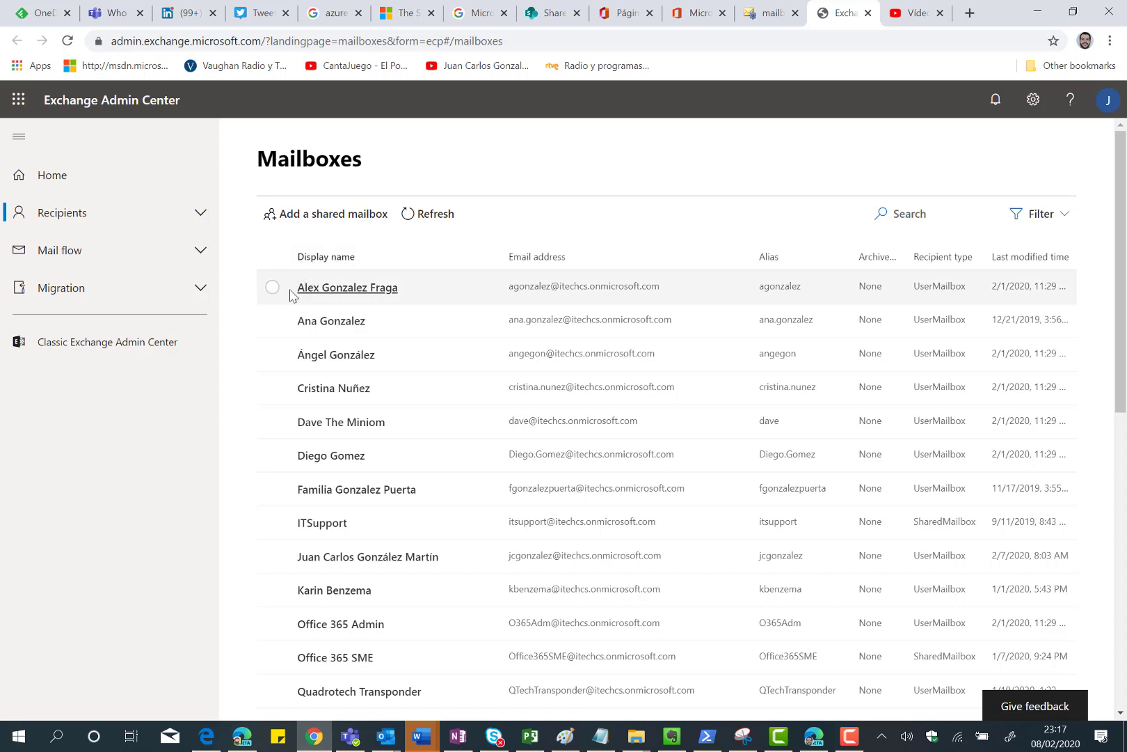
{"action": "left_click", "coordinate": [272, 286]}
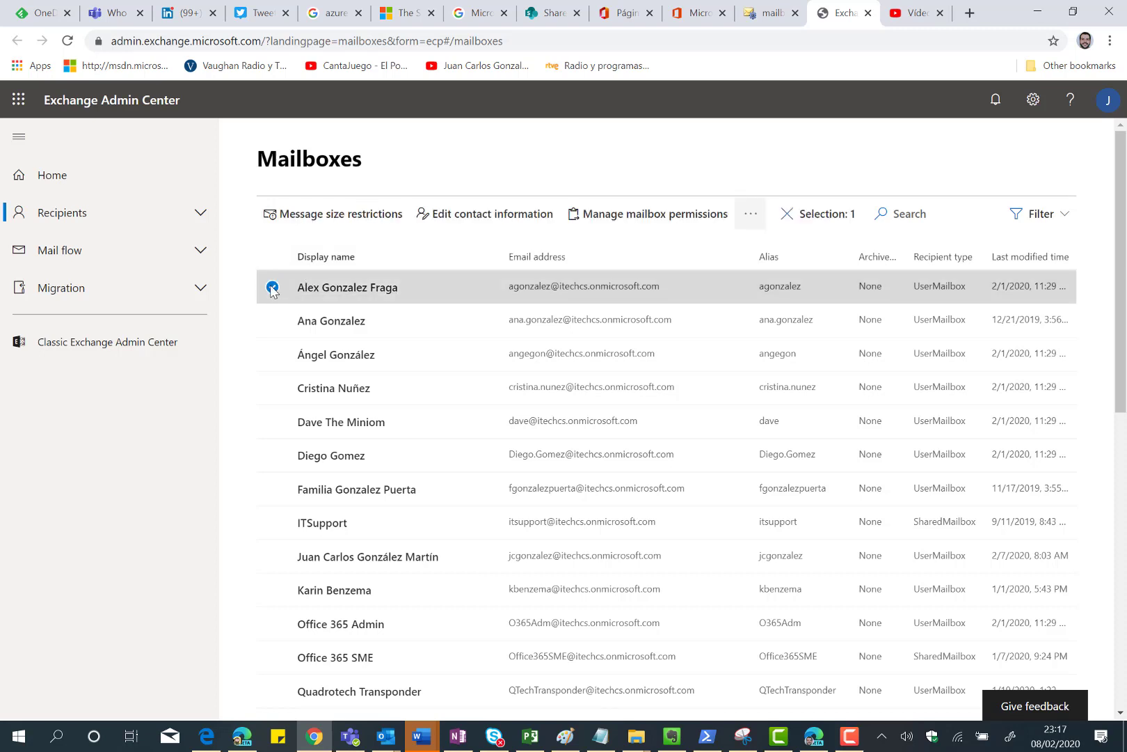
{"action": "left_click", "coordinate": [272, 286]}
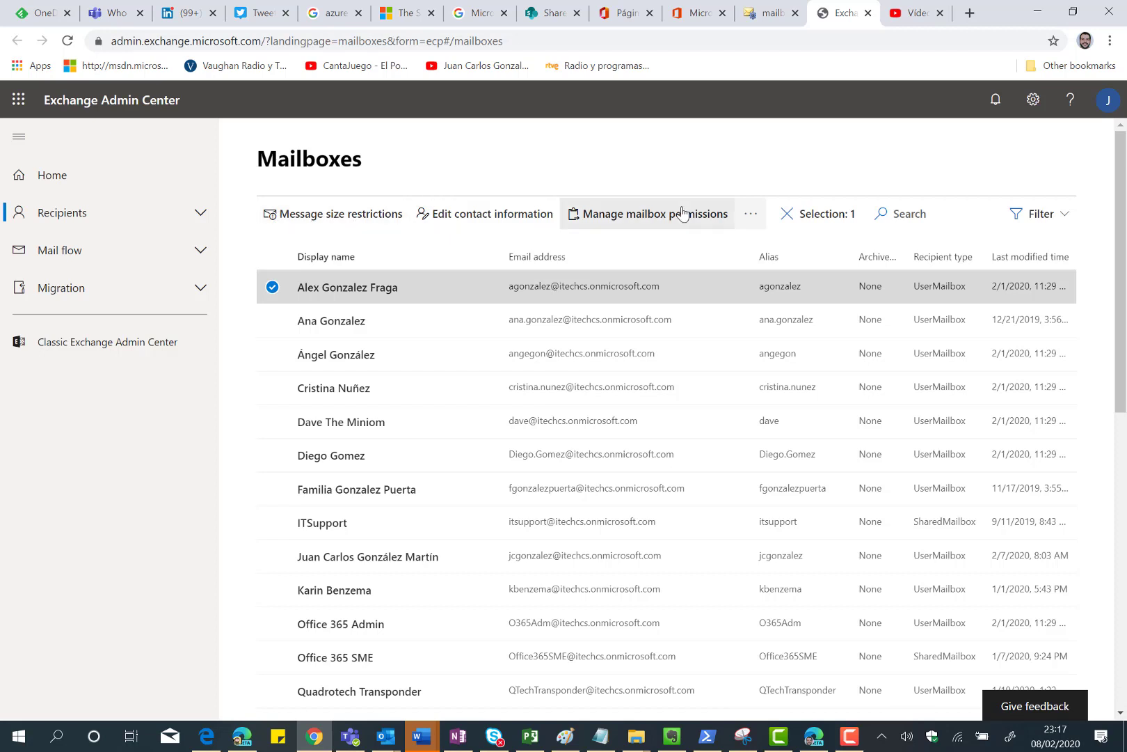
{"action": "mouse_move", "coordinate": [342, 213]}
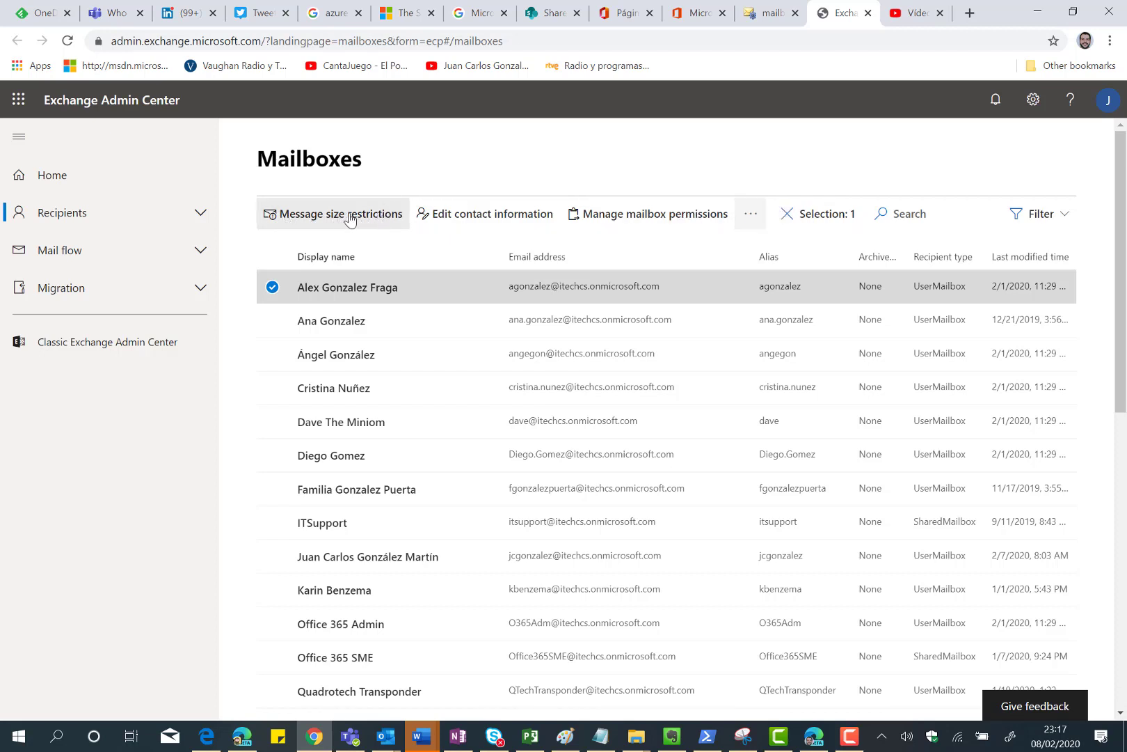
{"action": "left_click", "coordinate": [339, 214]}
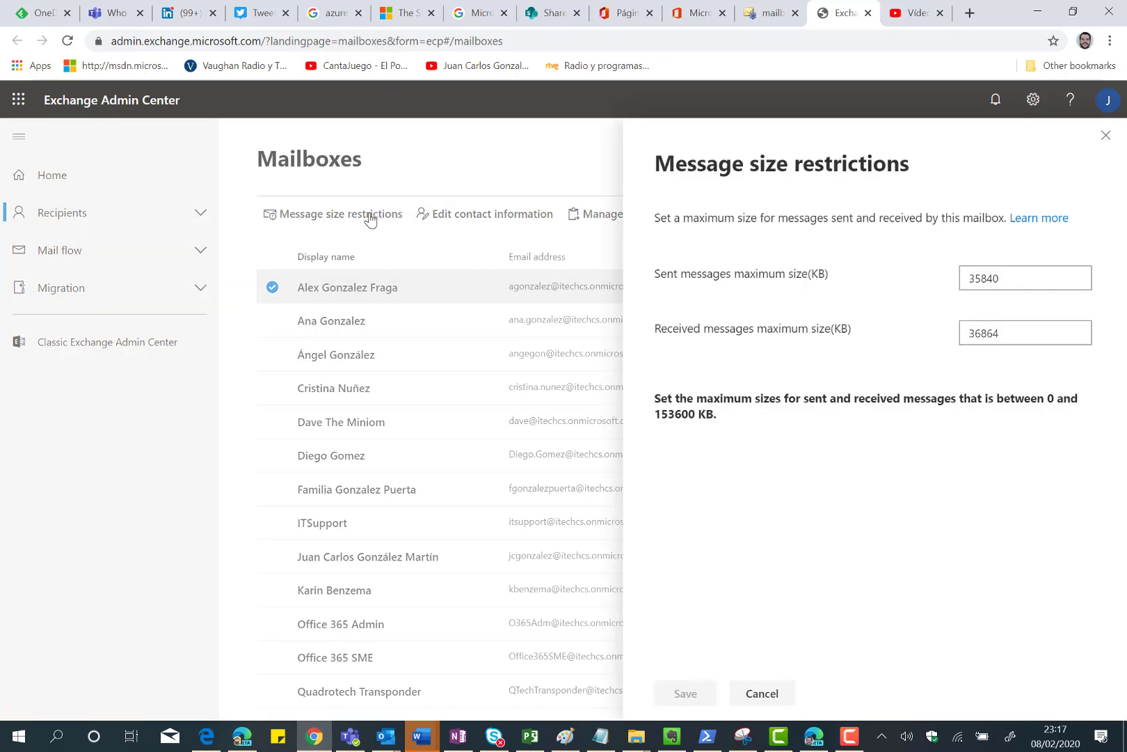
{"action": "mouse_move", "coordinate": [786, 192]}
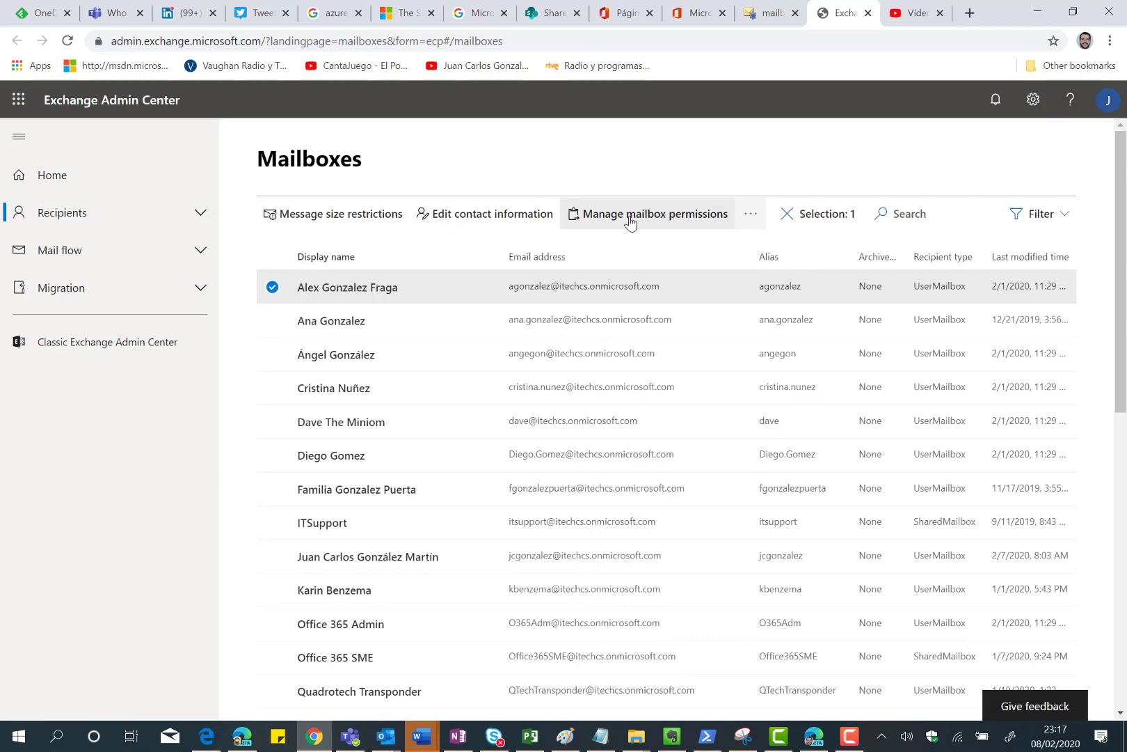
{"action": "left_click", "coordinate": [646, 213]}
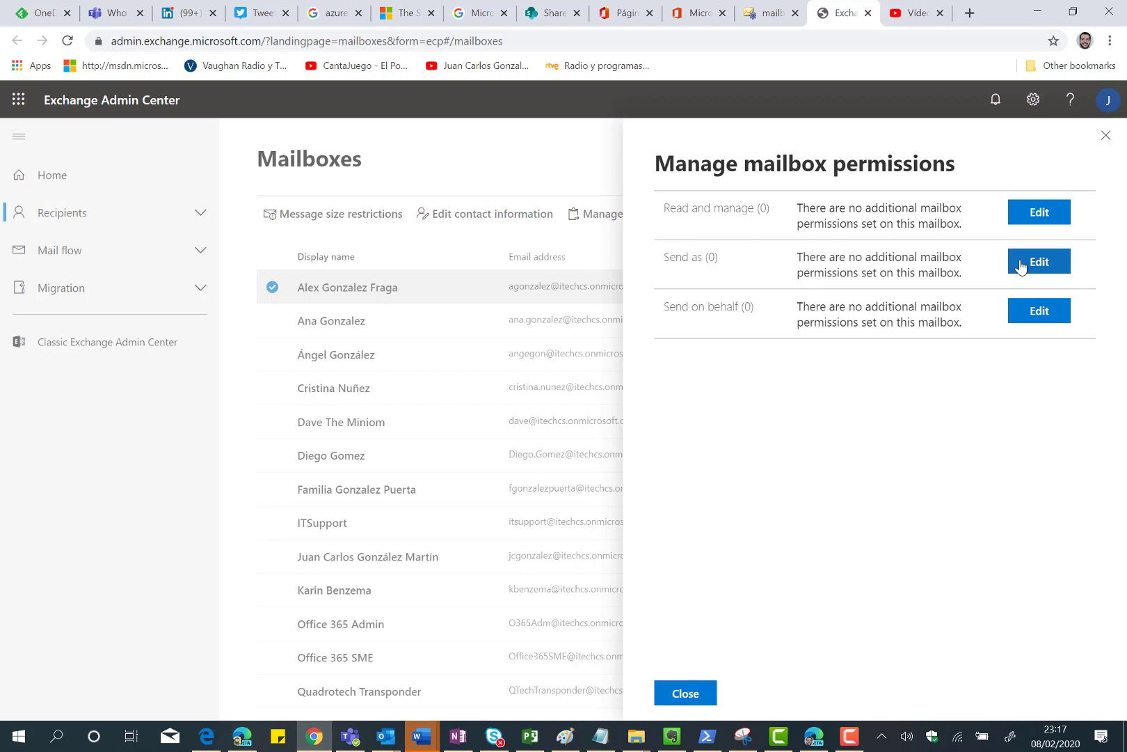
{"action": "mouse_move", "coordinate": [718, 289]}
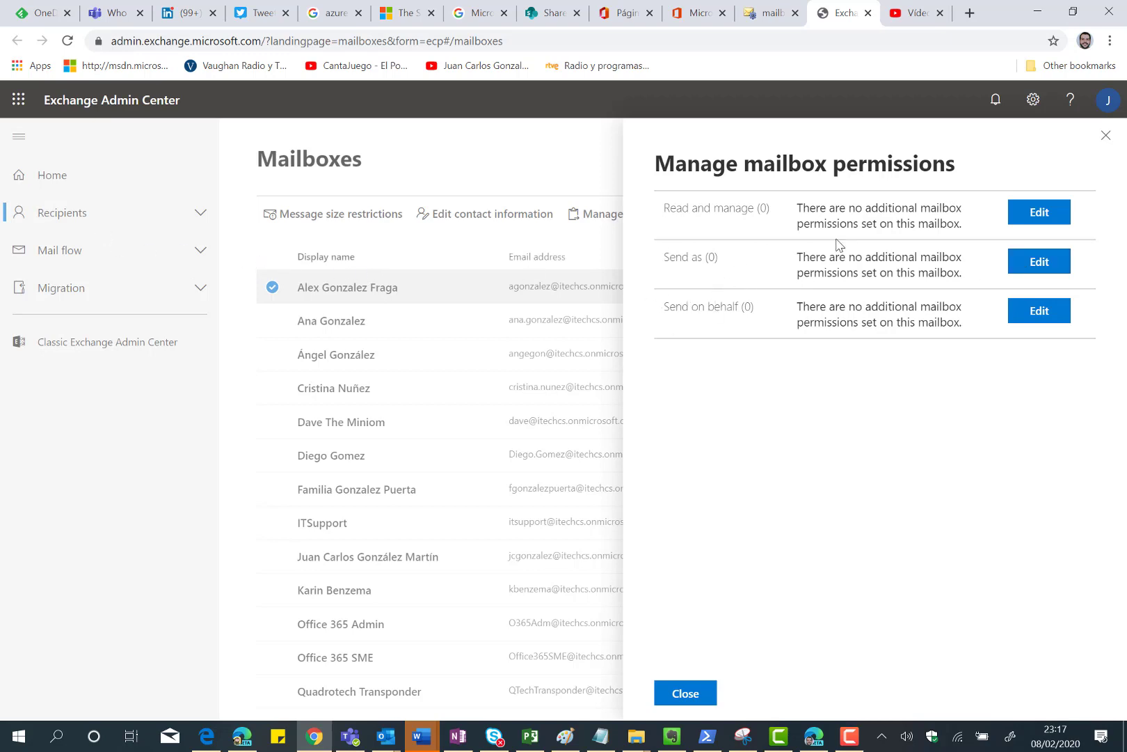
{"action": "mouse_move", "coordinate": [693, 155]}
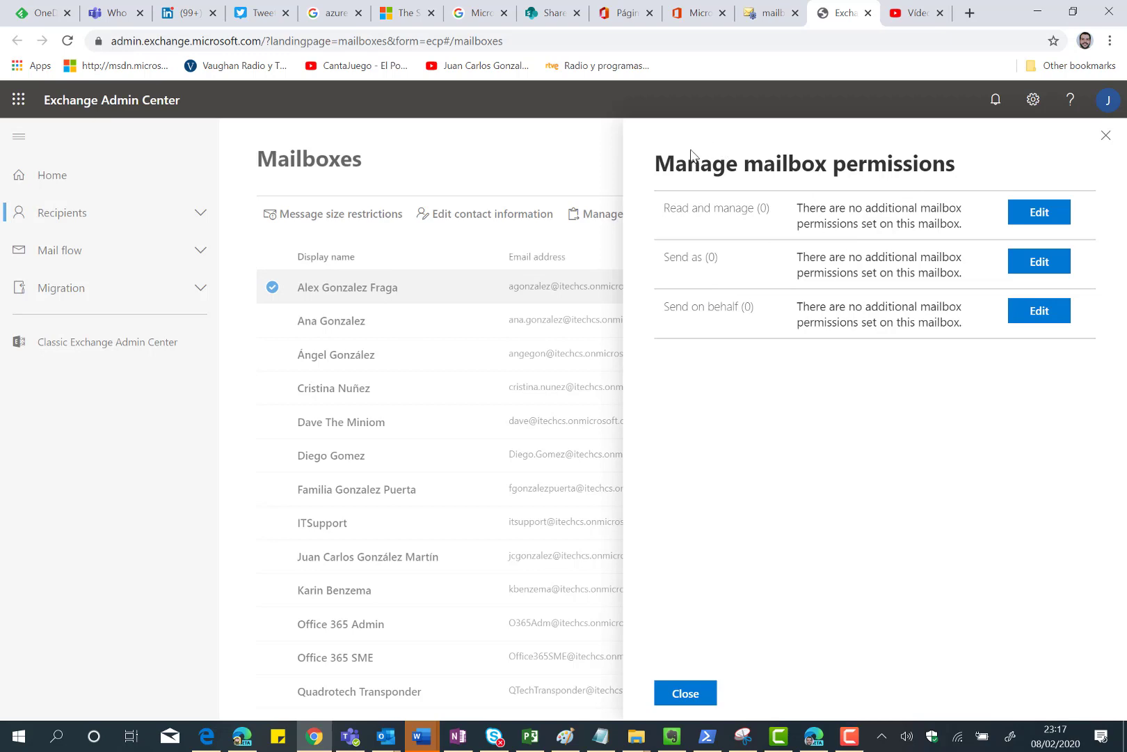
{"action": "mouse_move", "coordinate": [798, 185]}
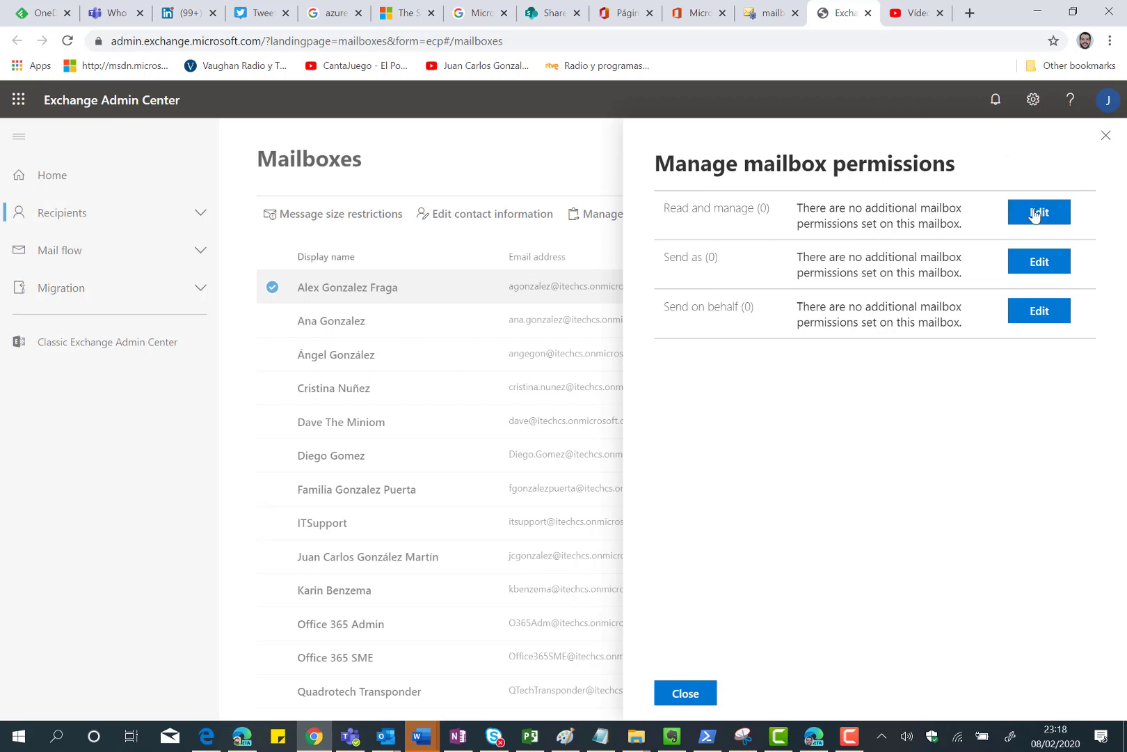
{"action": "mouse_move", "coordinate": [709, 208]}
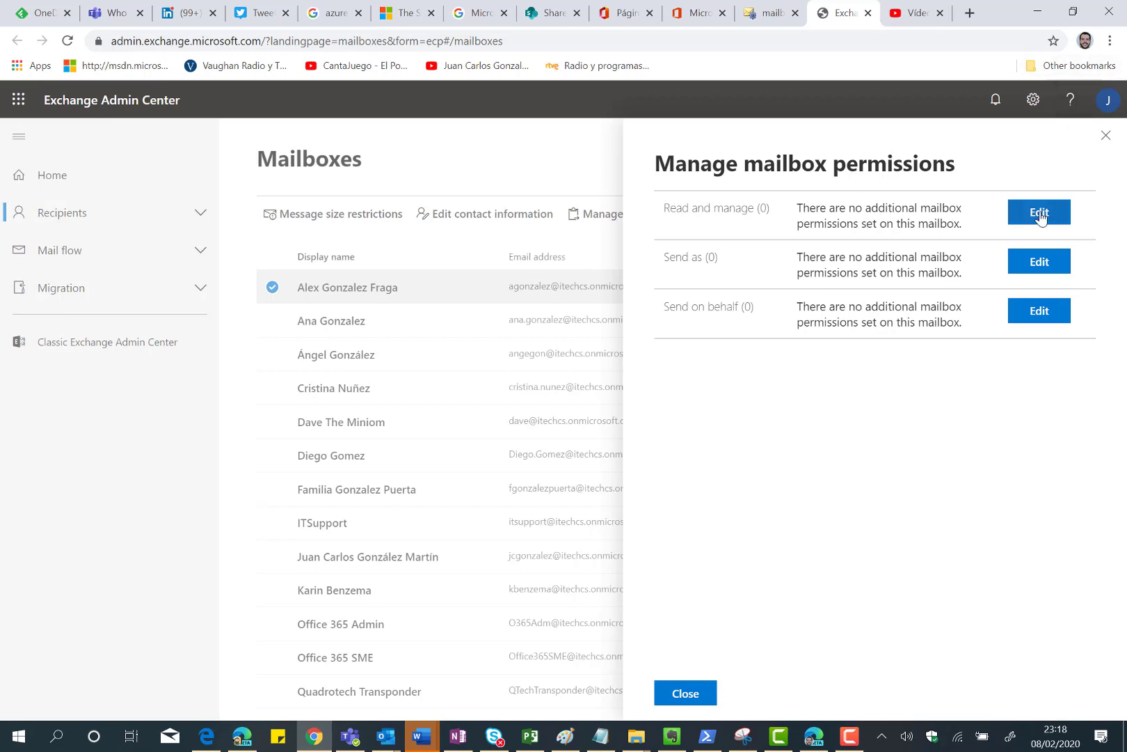
{"action": "left_click", "coordinate": [1038, 213]}
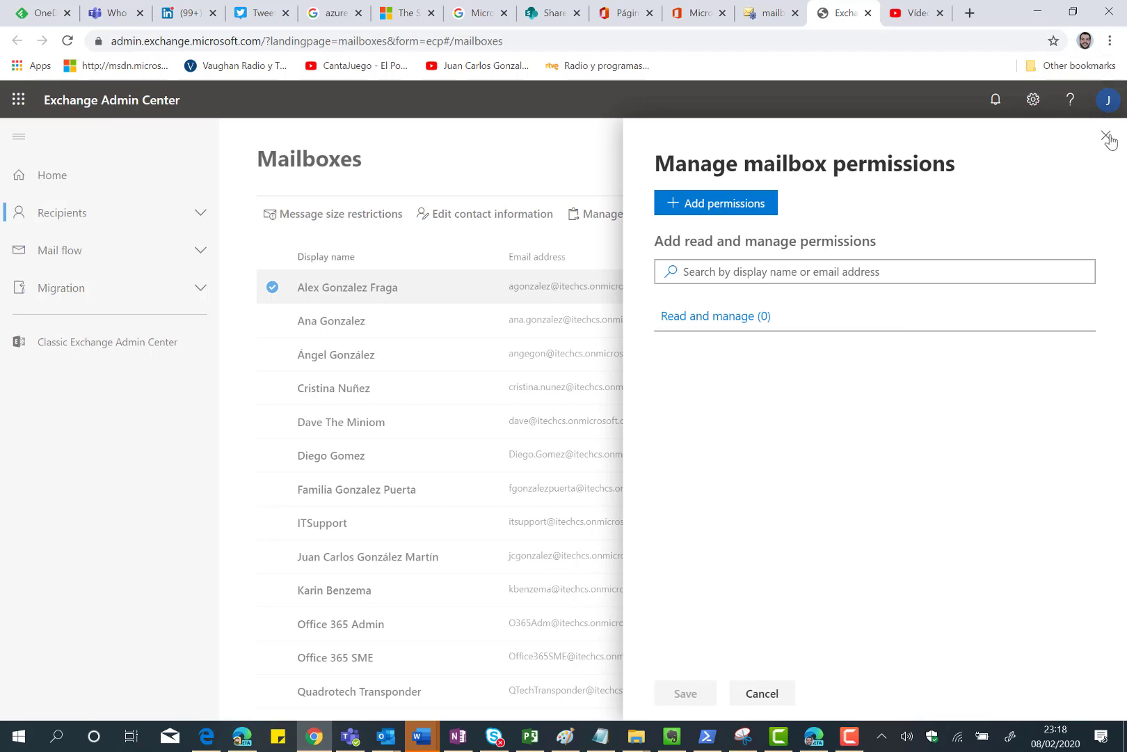
{"action": "left_click", "coordinate": [1109, 137]}
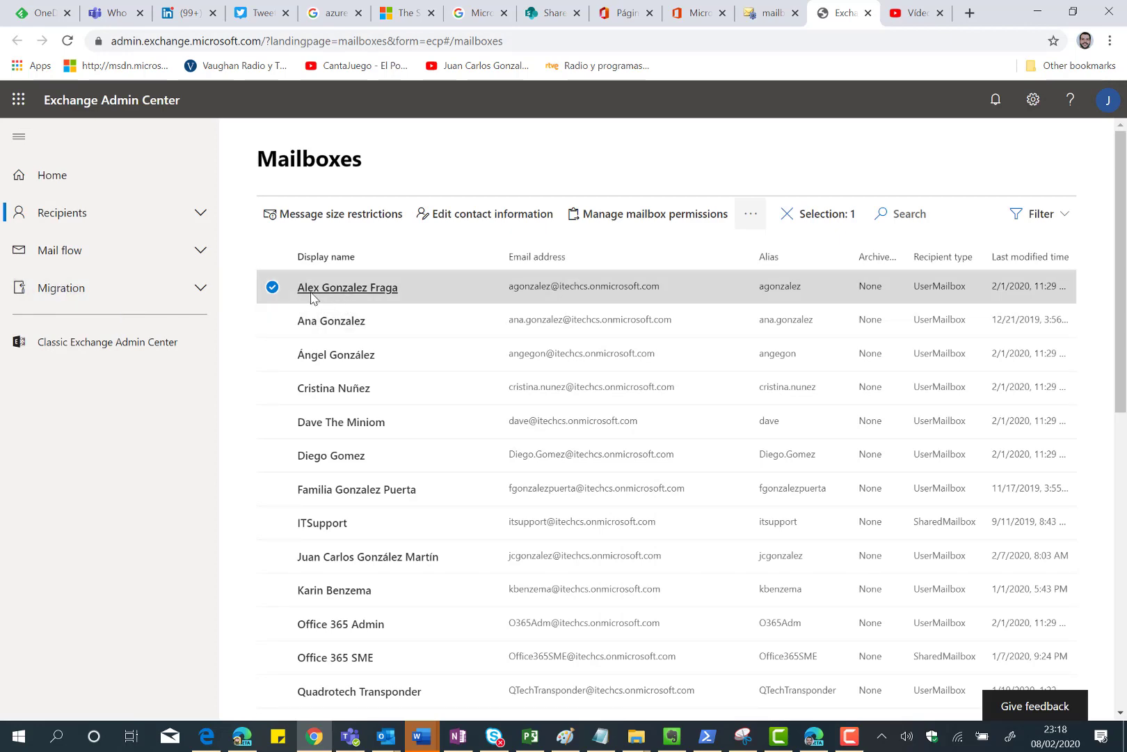
{"action": "mouse_move", "coordinate": [337, 296]}
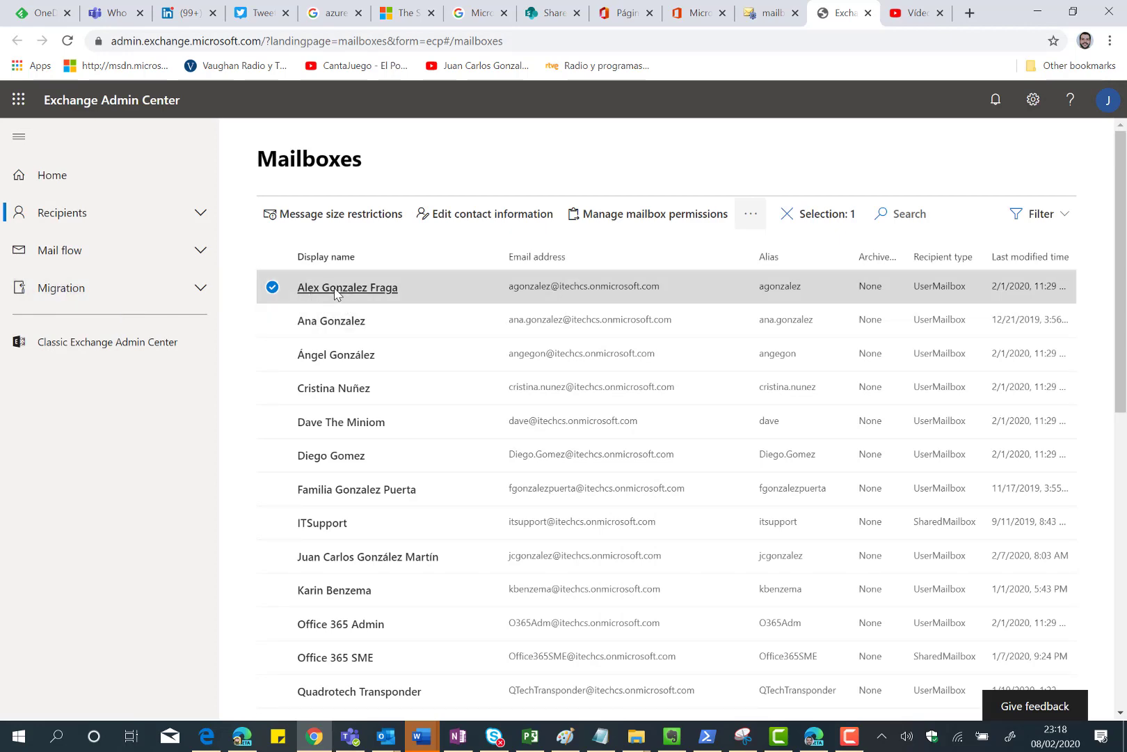
{"action": "left_click", "coordinate": [347, 286]}
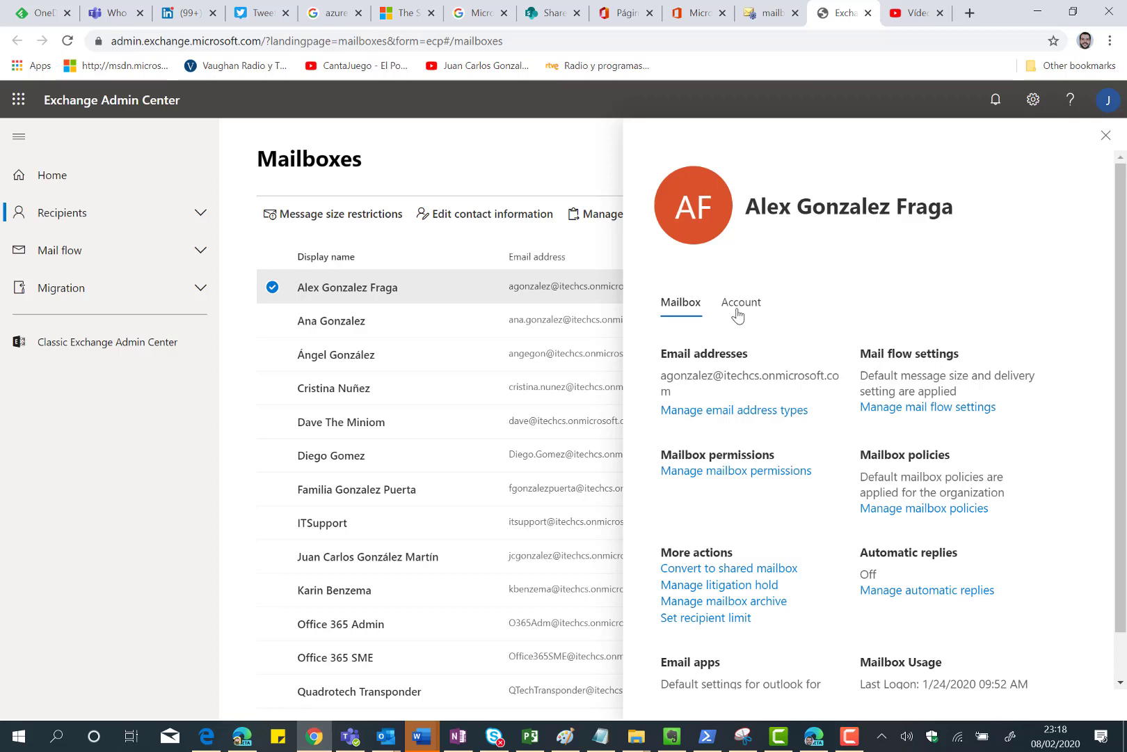
{"action": "mouse_move", "coordinate": [728, 314]}
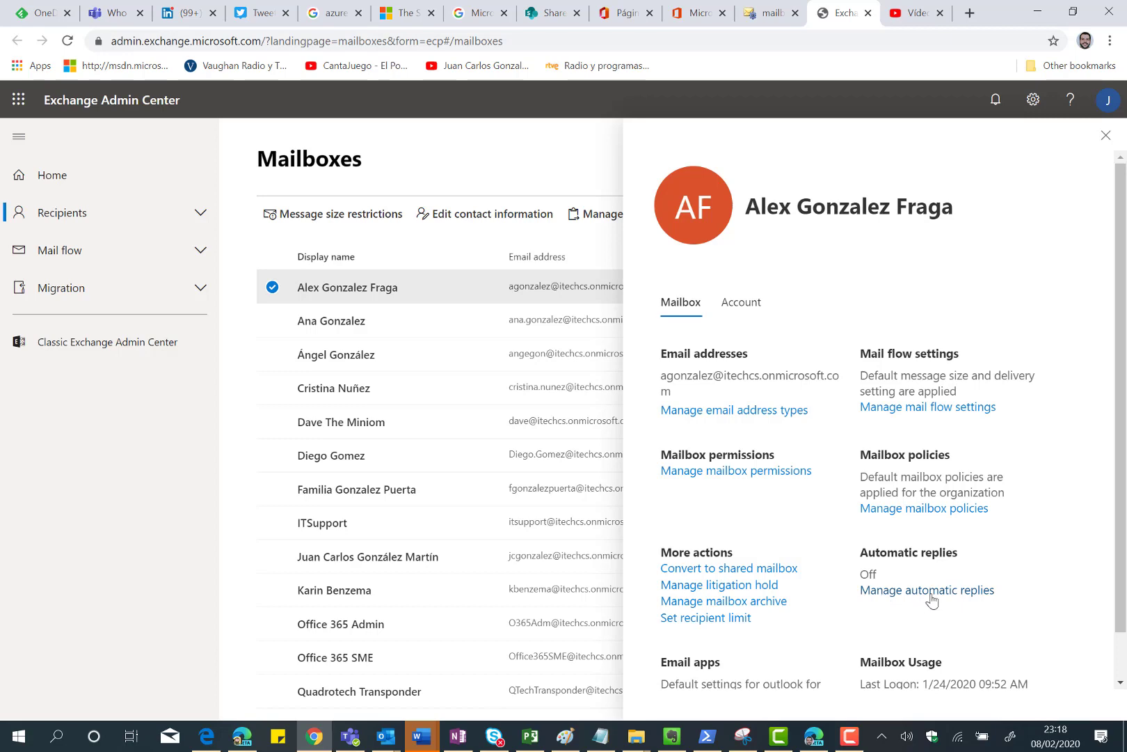
{"action": "left_click", "coordinate": [927, 589]}
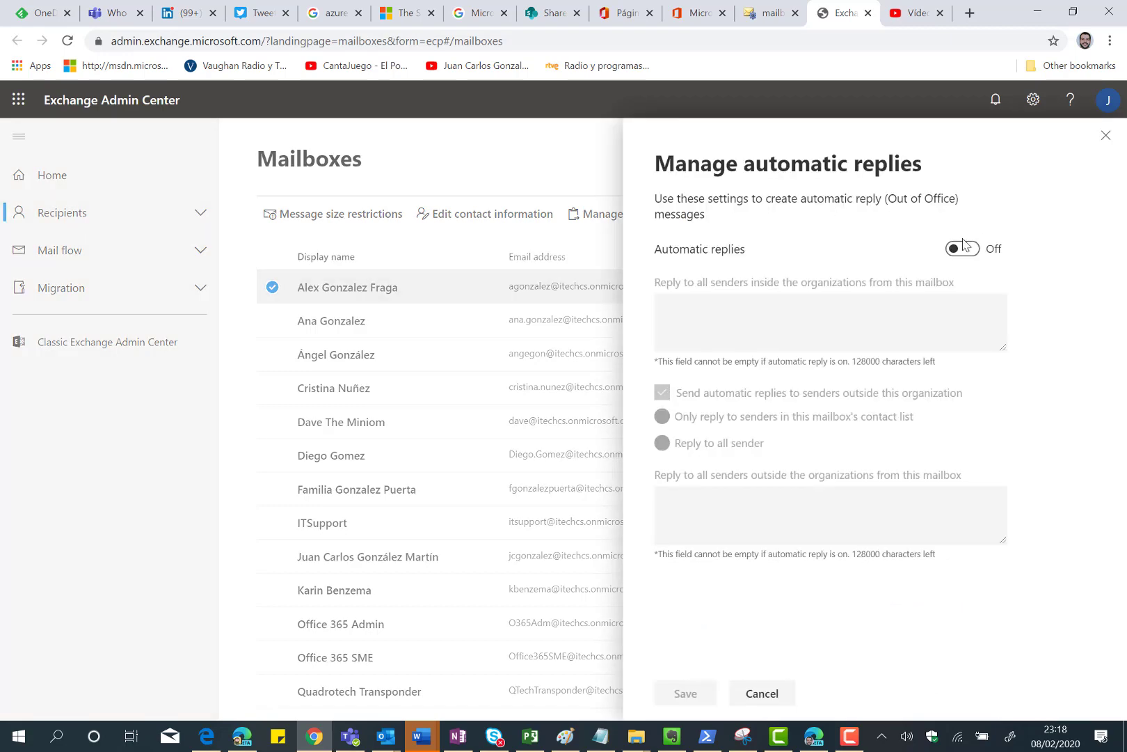
{"action": "left_click", "coordinate": [961, 249]}
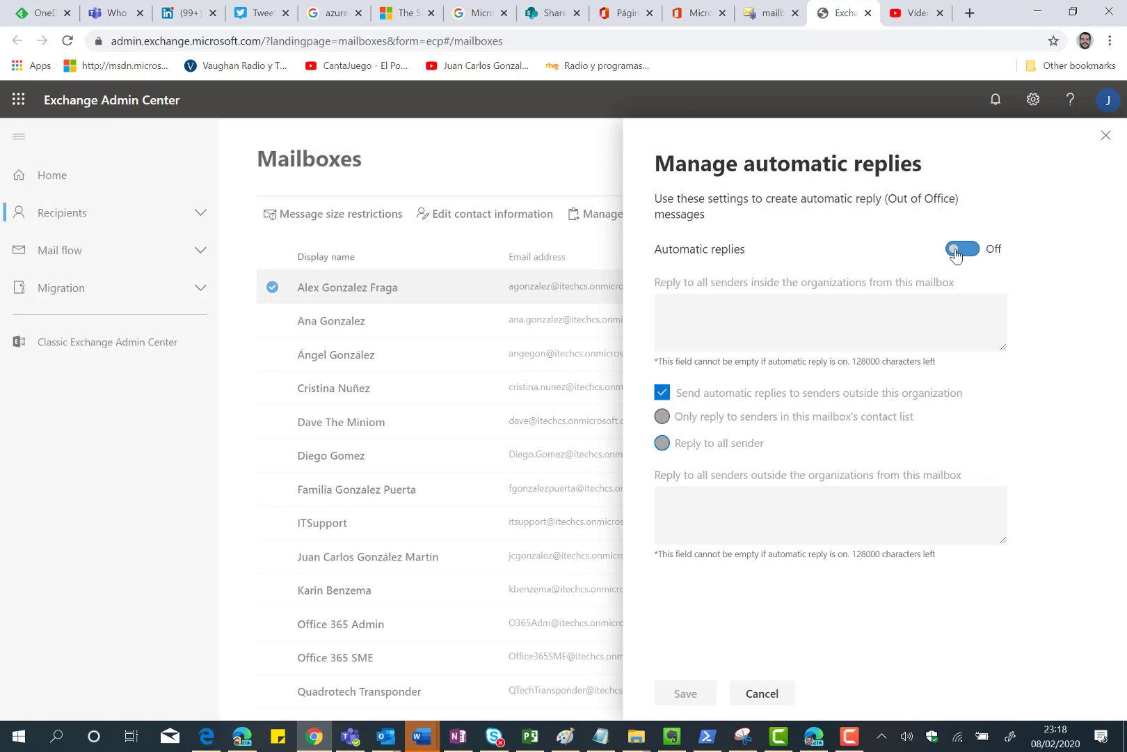
{"action": "left_click", "coordinate": [962, 248]}
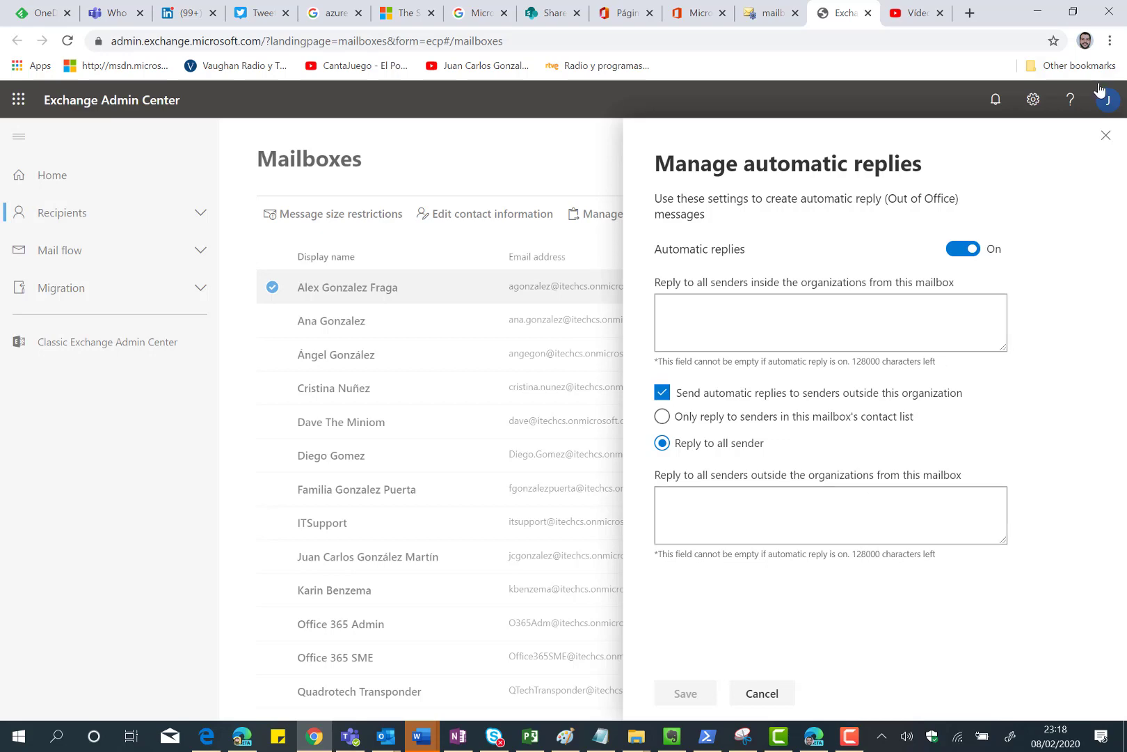
{"action": "left_click", "coordinate": [761, 692]}
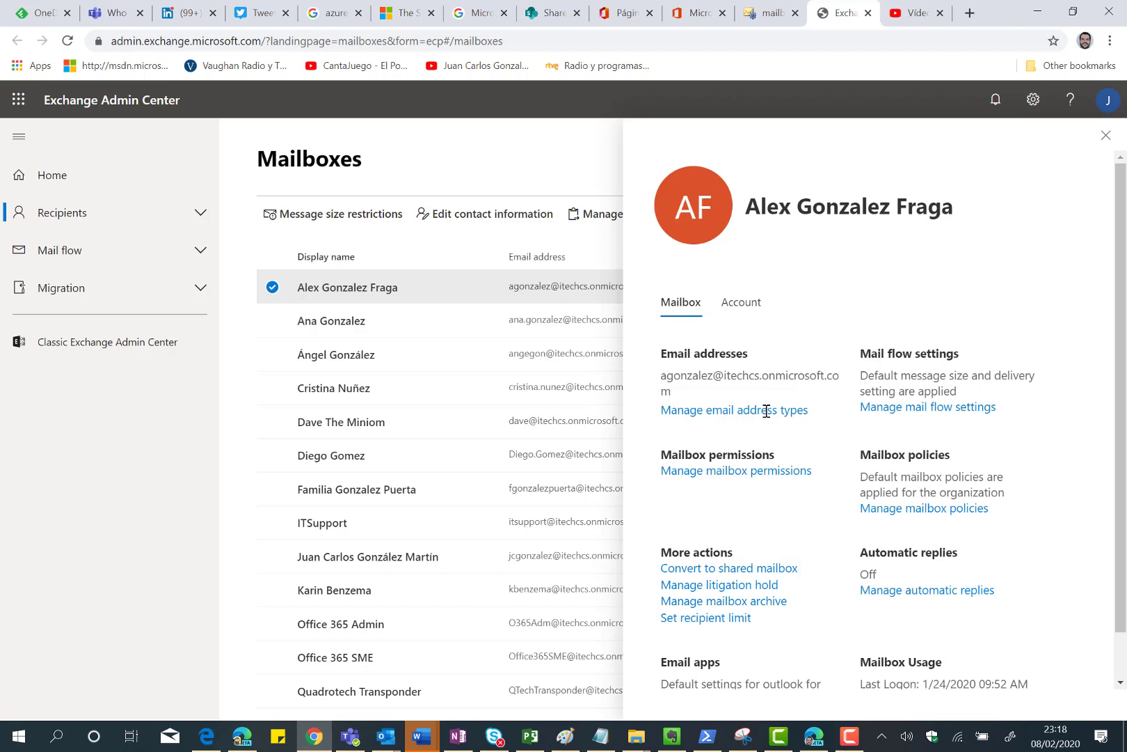
{"action": "scroll", "scroll_direction": "down", "scroll_amount": 3}
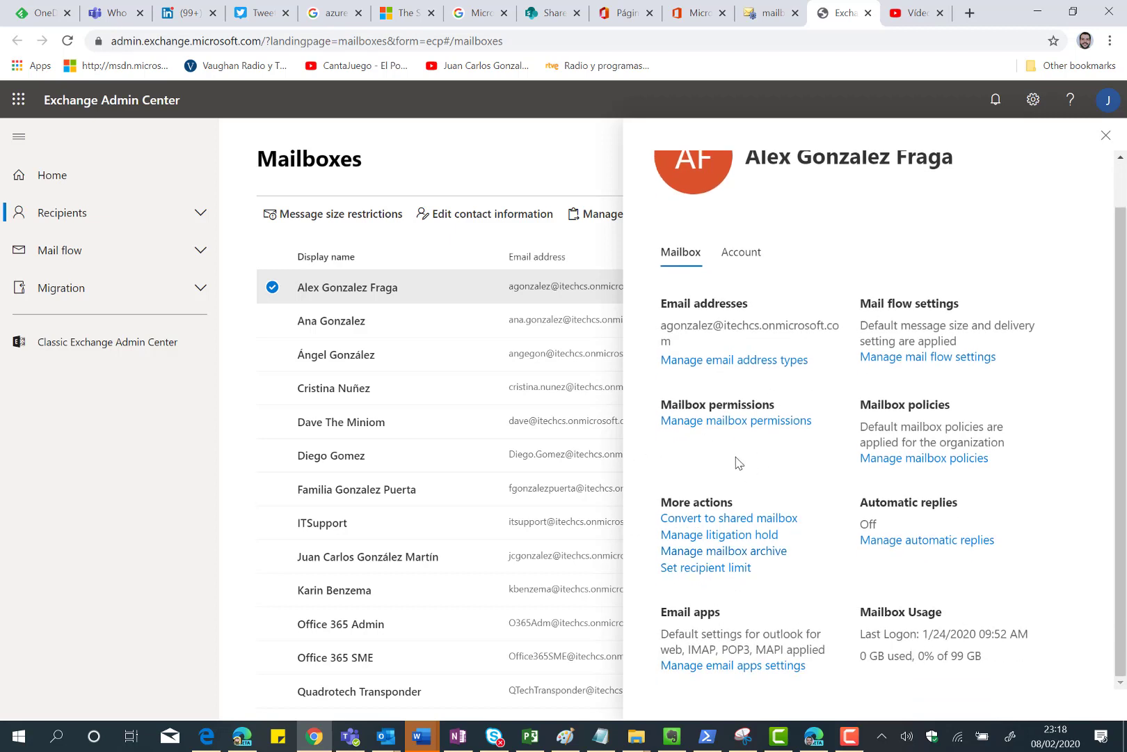
{"action": "mouse_move", "coordinate": [725, 457]}
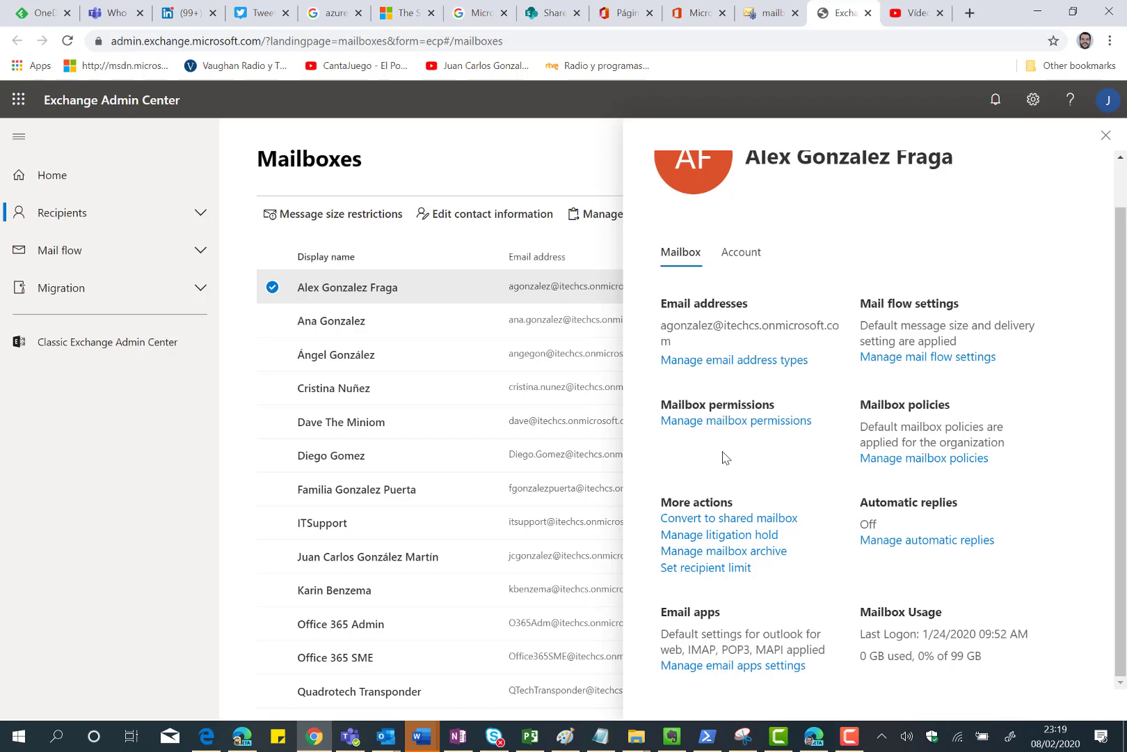
{"action": "left_click", "coordinate": [1105, 134]}
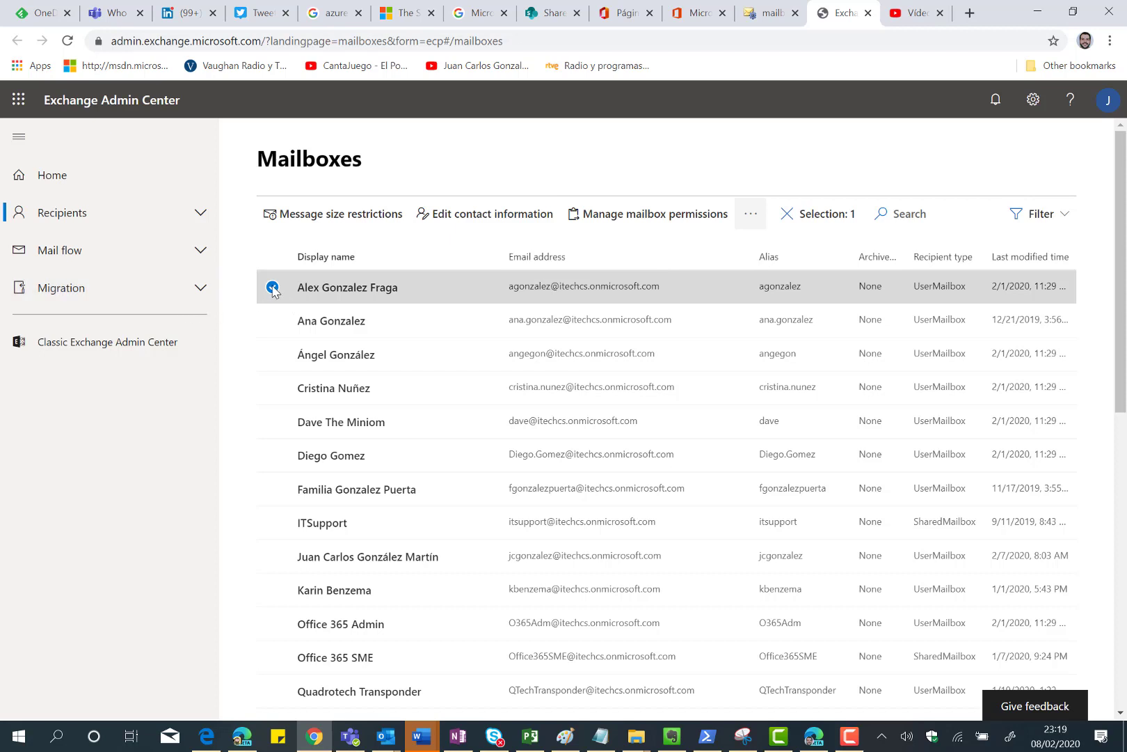
{"action": "left_click", "coordinate": [272, 286]}
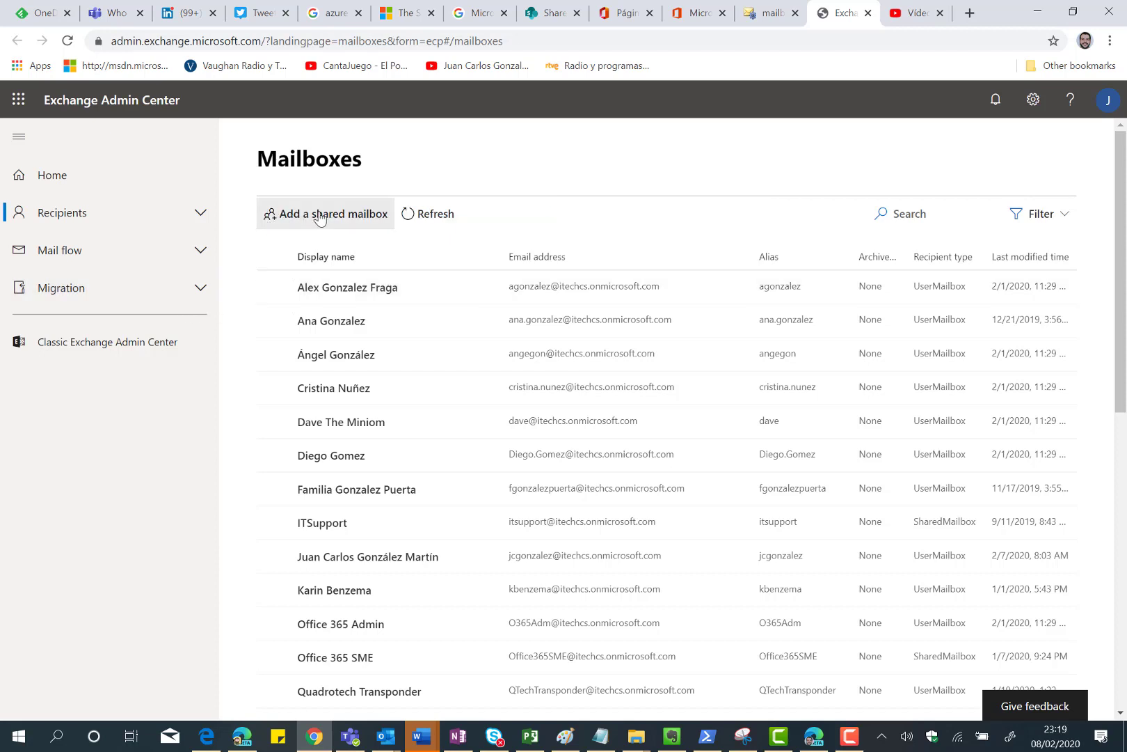
{"action": "mouse_move", "coordinate": [241, 381]}
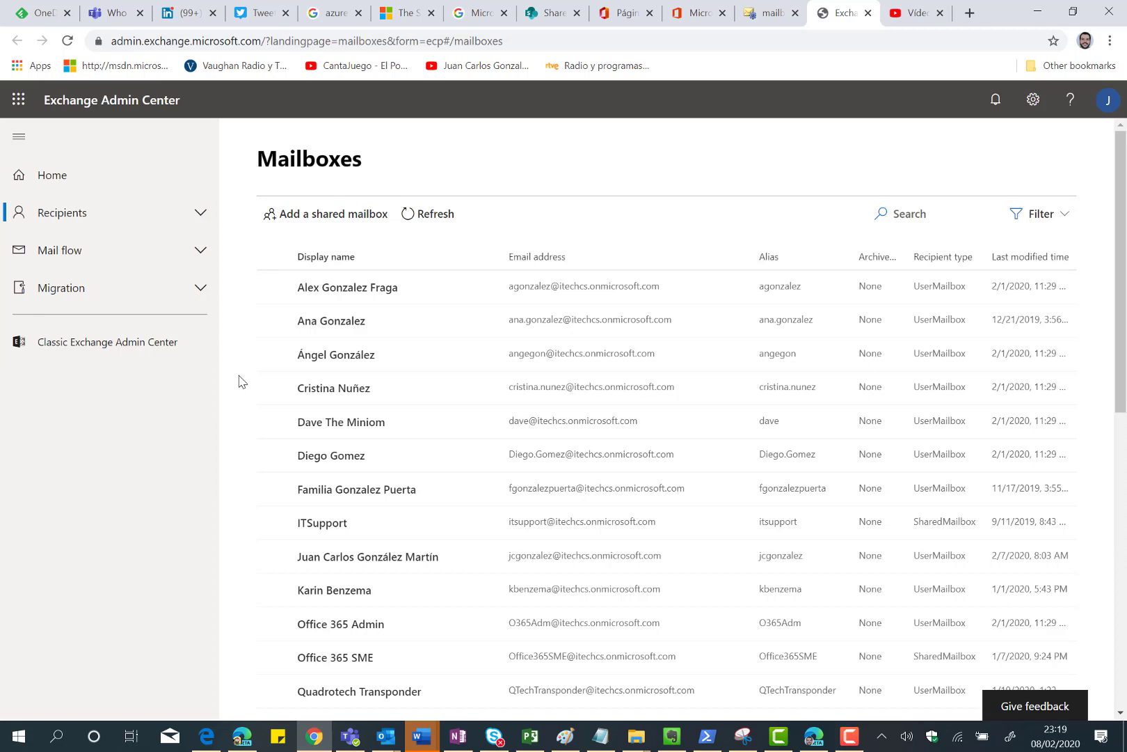
{"action": "left_click", "coordinate": [64, 212]}
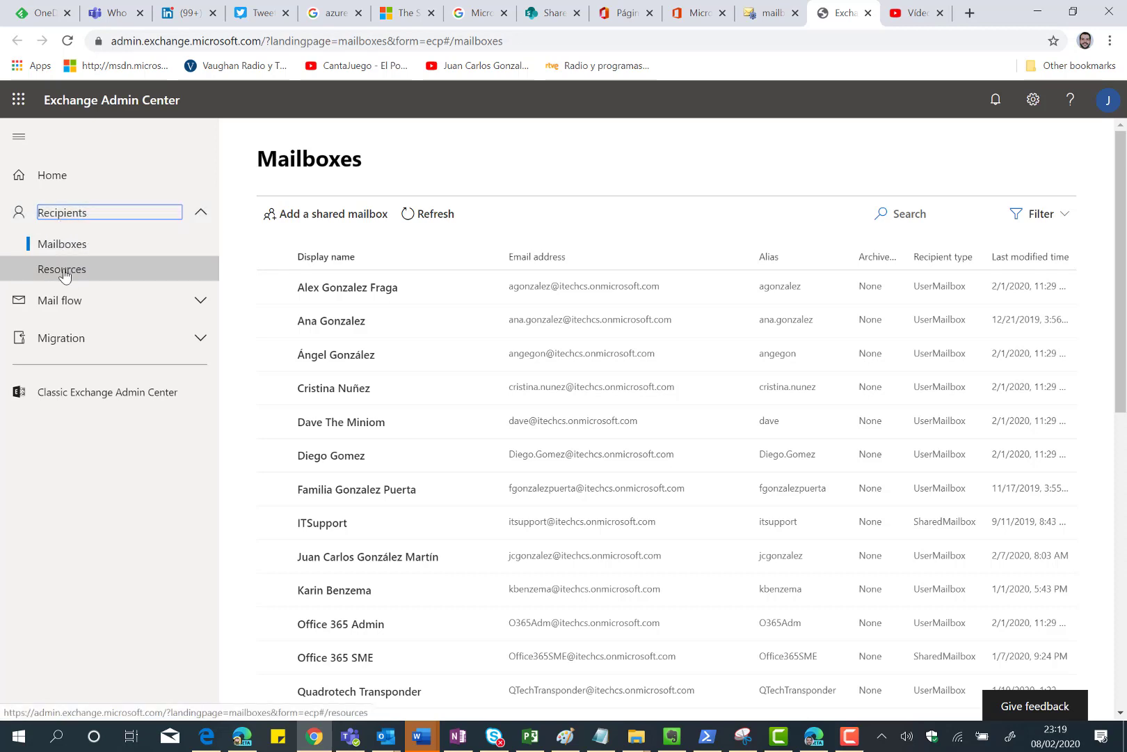
Inspect and cancel editing Main Conference Room, then start a new Room resource
{"action": "left_click", "coordinate": [62, 268]}
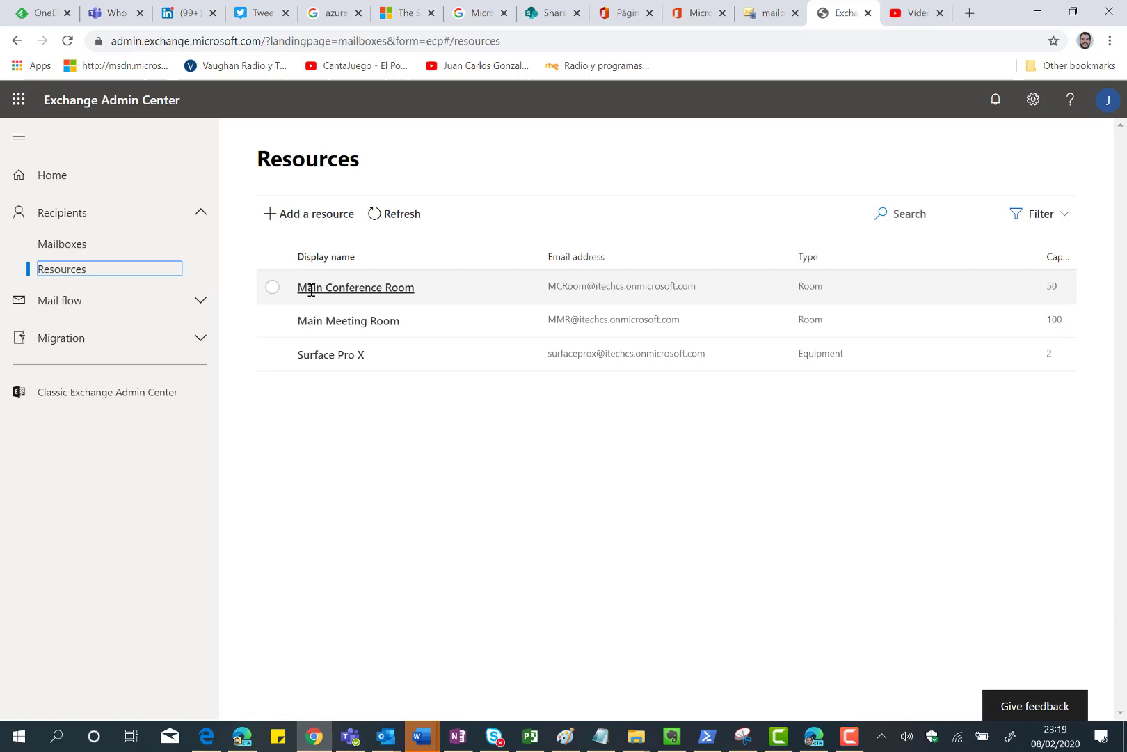
{"action": "left_click", "coordinate": [355, 286]}
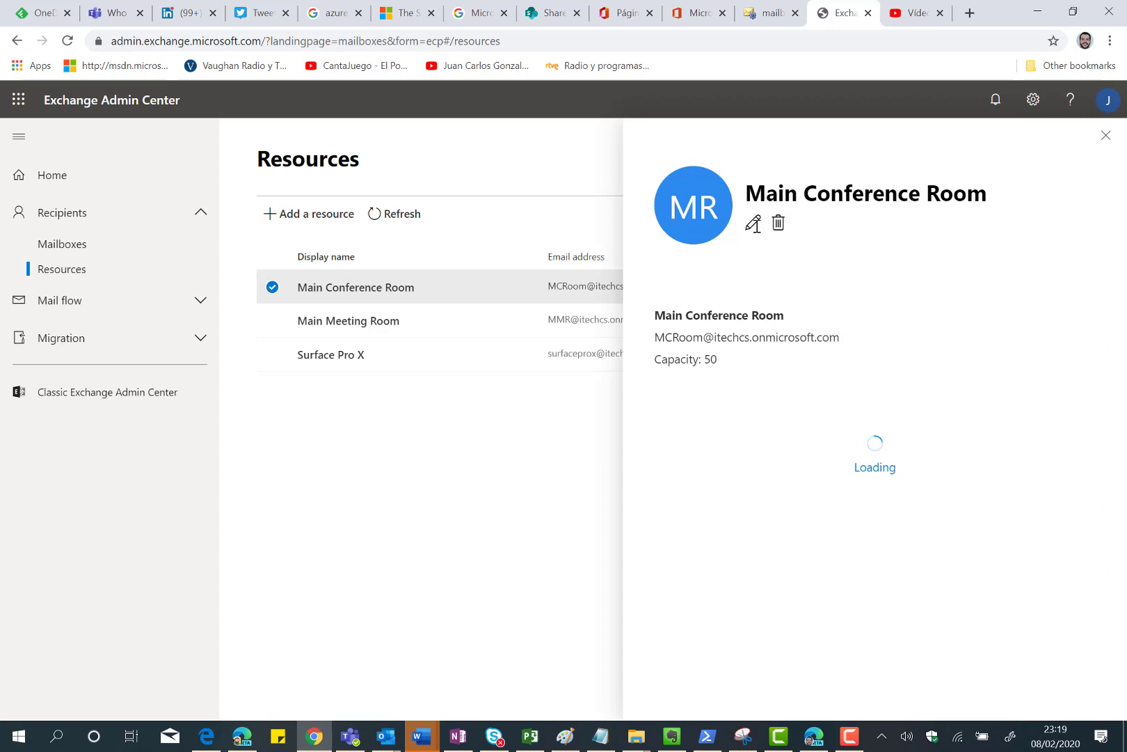
{"action": "mouse_move", "coordinate": [814, 438]}
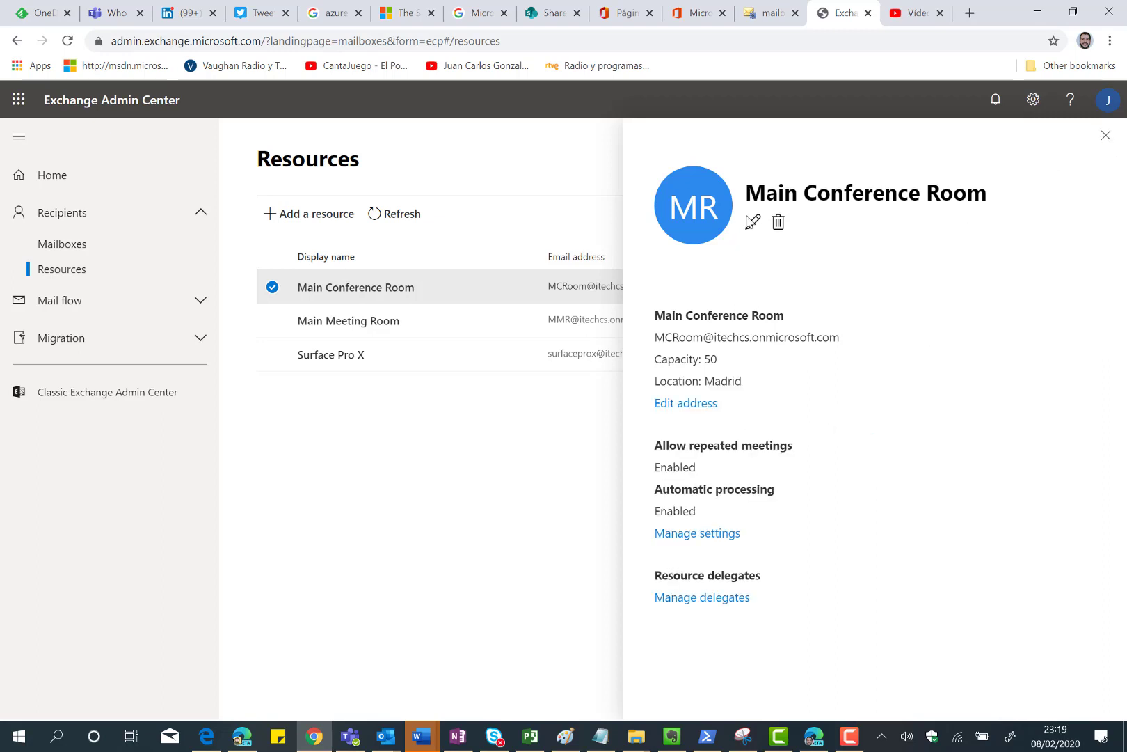
{"action": "left_click", "coordinate": [751, 221]}
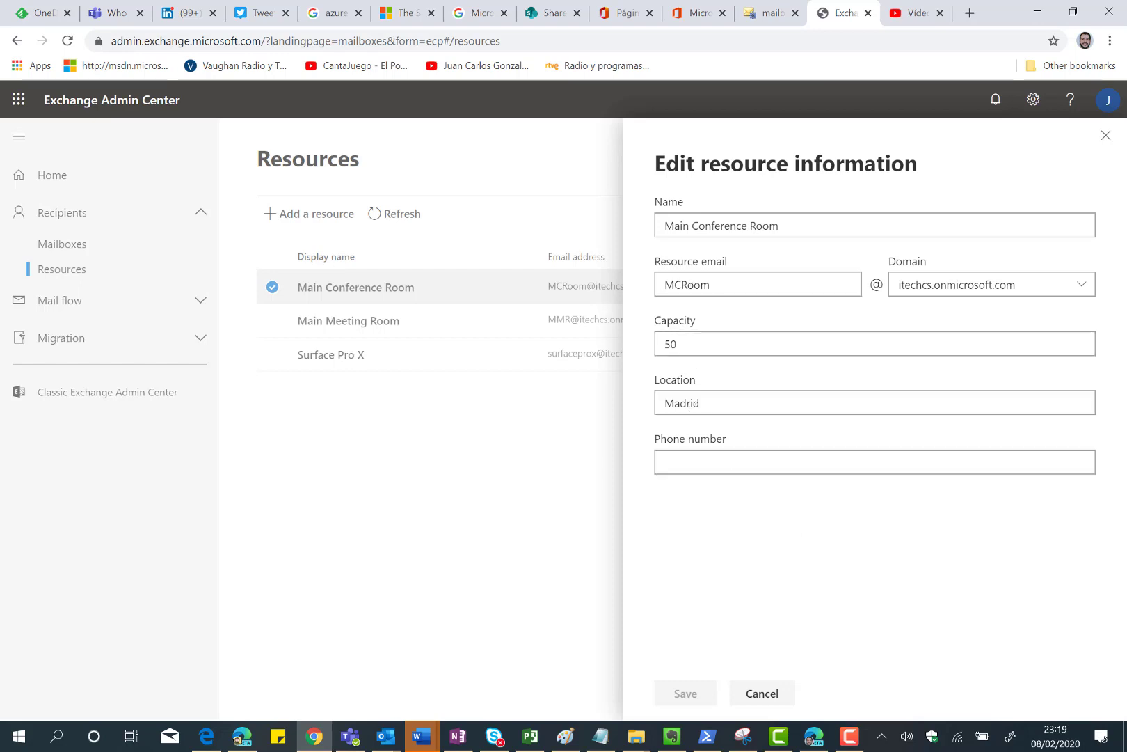
{"action": "left_click", "coordinate": [761, 693]}
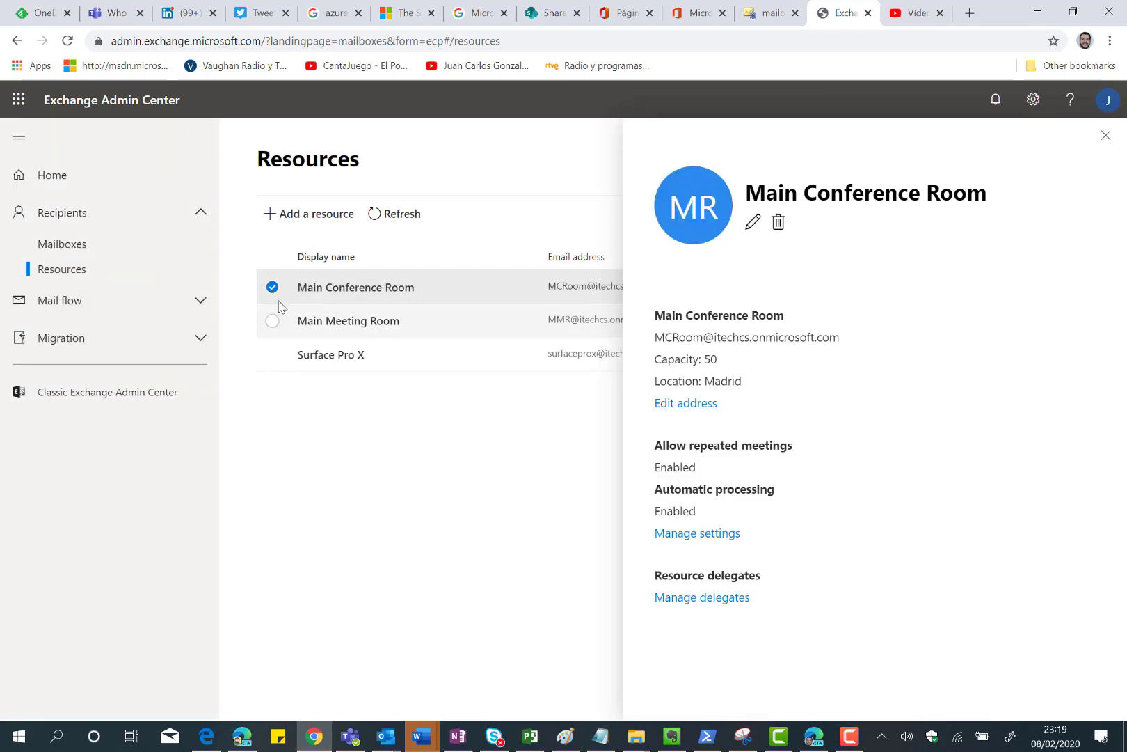
{"action": "left_click", "coordinate": [307, 213]}
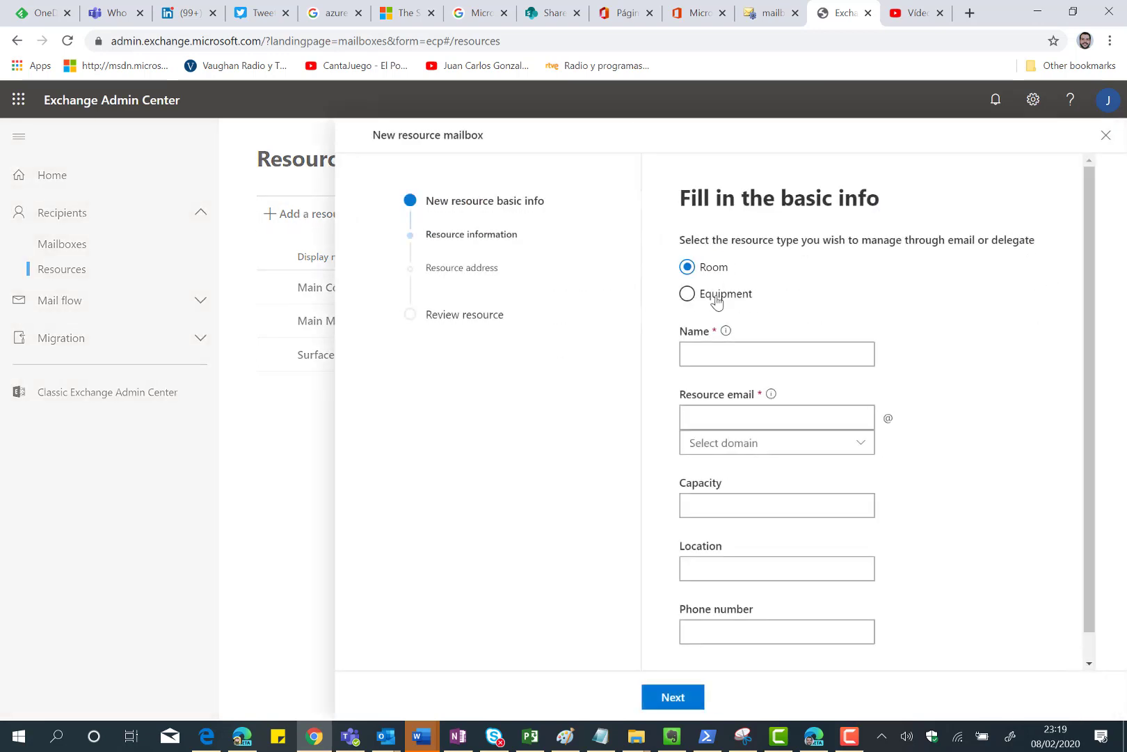
Choose Equipment as the resource type, then close the wizard without creating it
{"action": "left_click", "coordinate": [687, 293]}
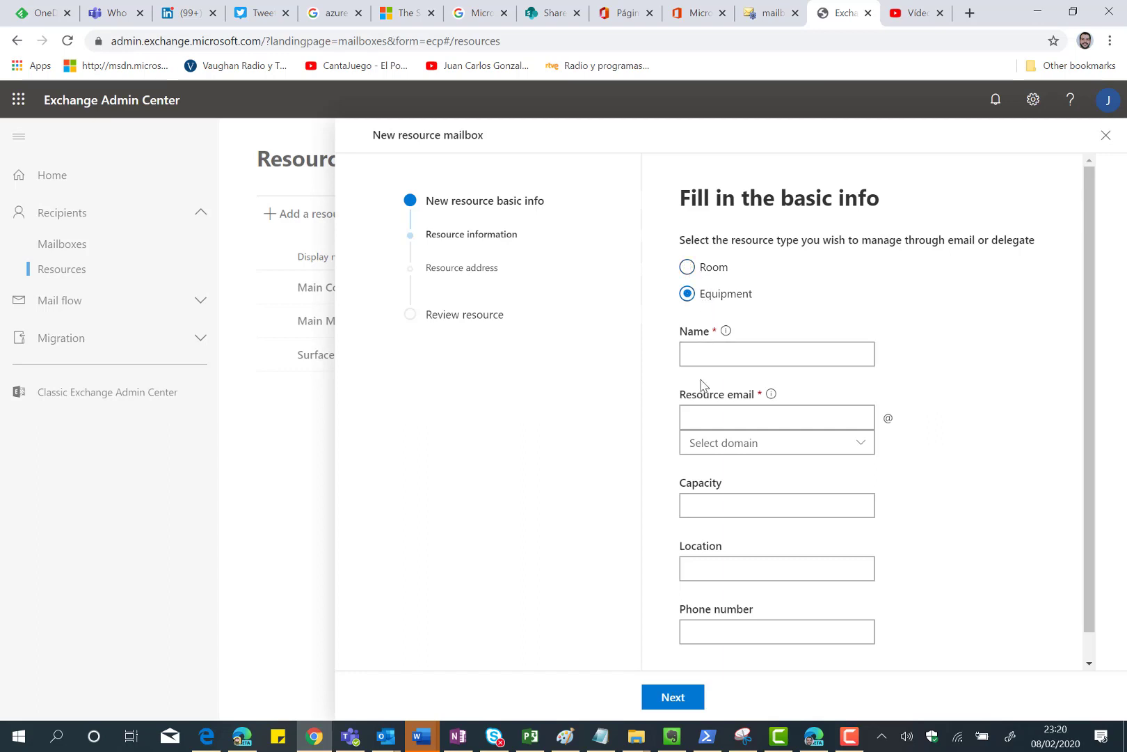
{"action": "mouse_move", "coordinate": [724, 403]}
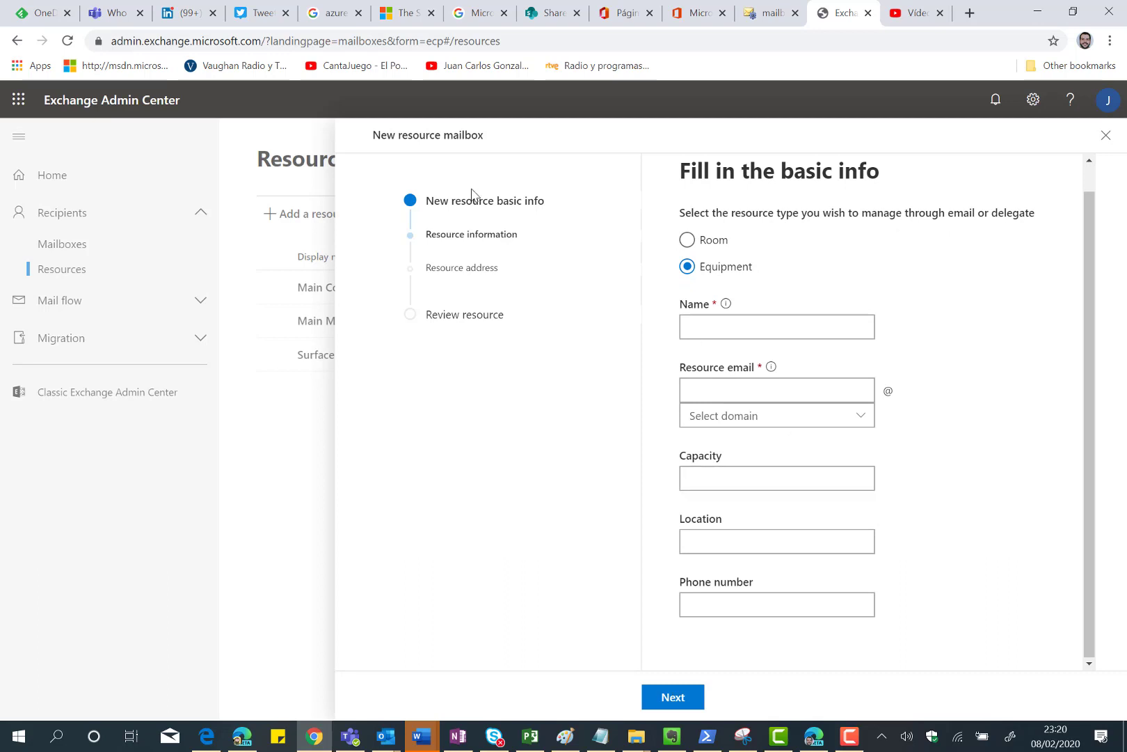
{"action": "mouse_move", "coordinate": [409, 216]}
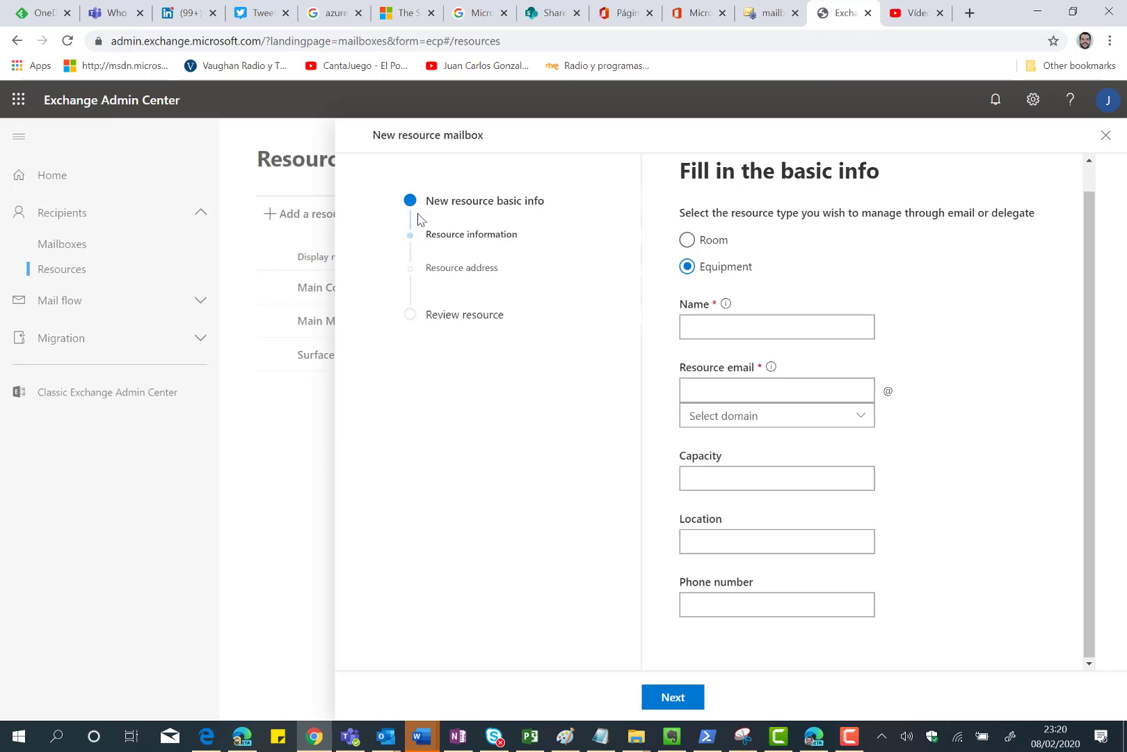
{"action": "mouse_move", "coordinate": [1114, 94]}
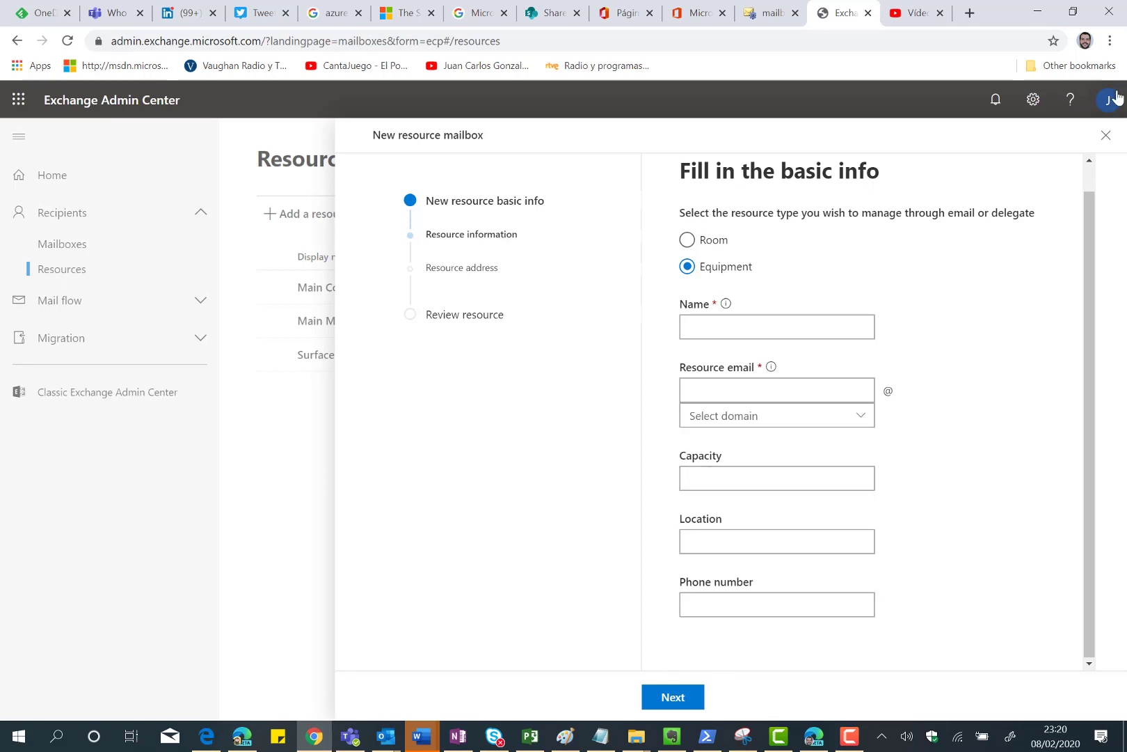
{"action": "left_click", "coordinate": [1106, 134]}
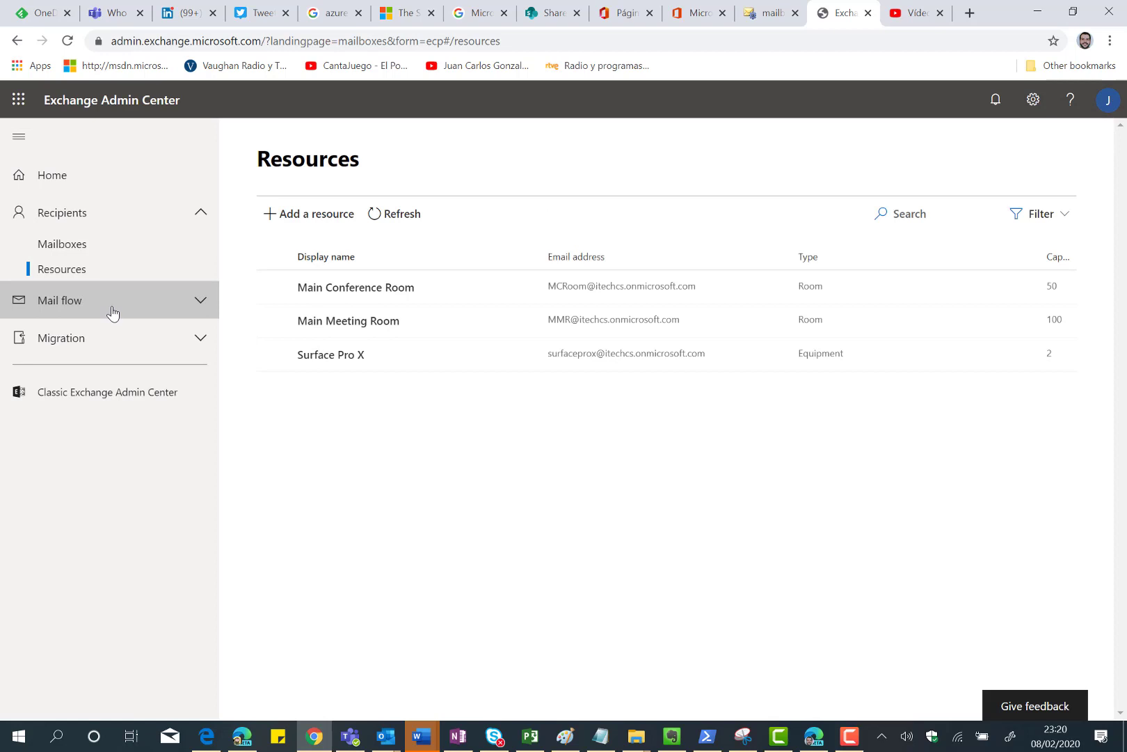
Browse the Mail flow pages: Remote domains, Accepted domains, Connectors and Message trace
{"action": "left_click", "coordinate": [60, 300]}
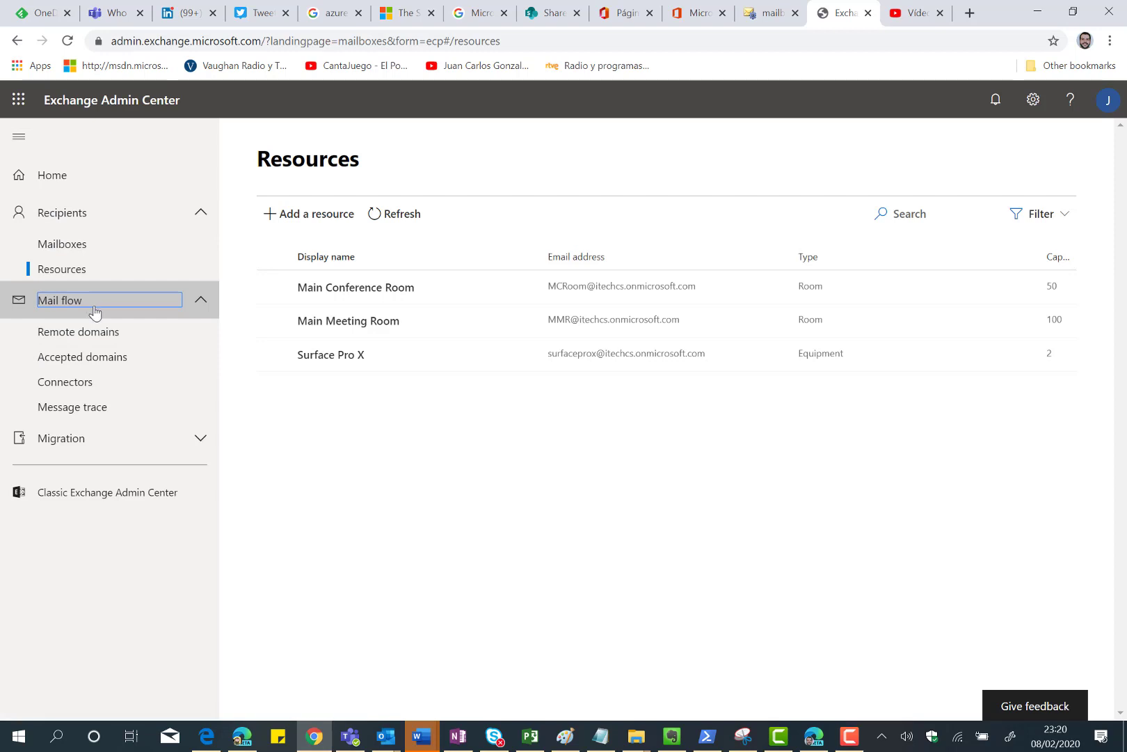
{"action": "mouse_move", "coordinate": [82, 356]}
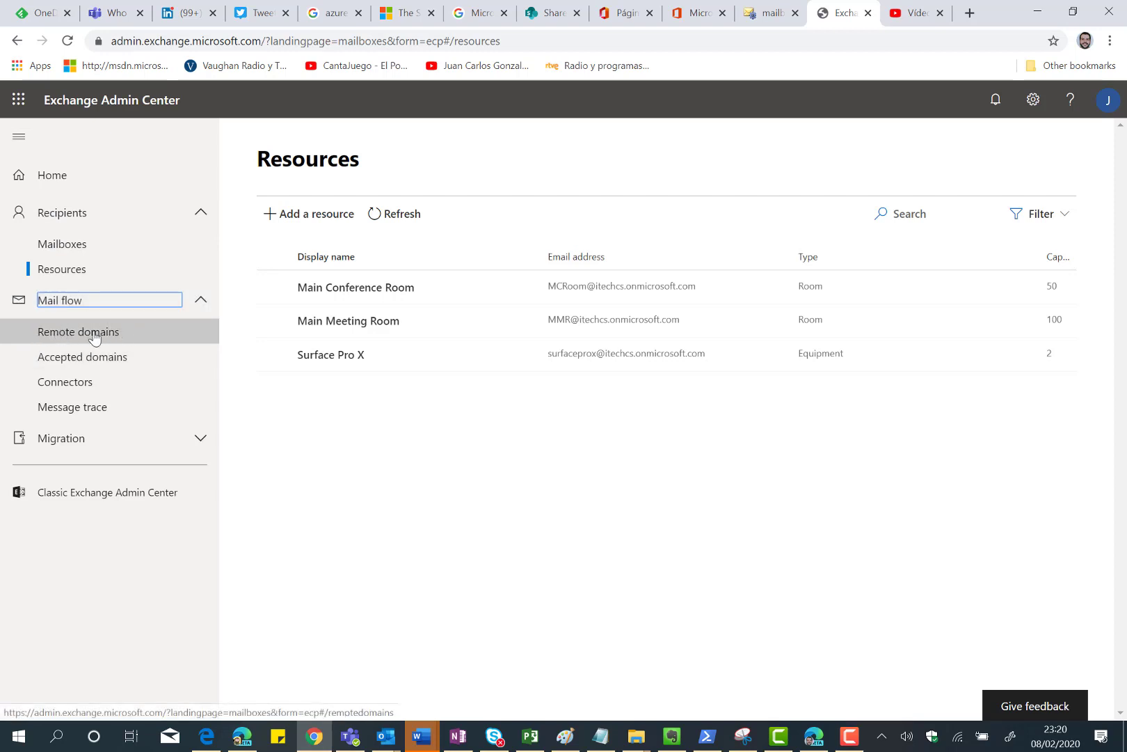
{"action": "left_click", "coordinate": [78, 331]}
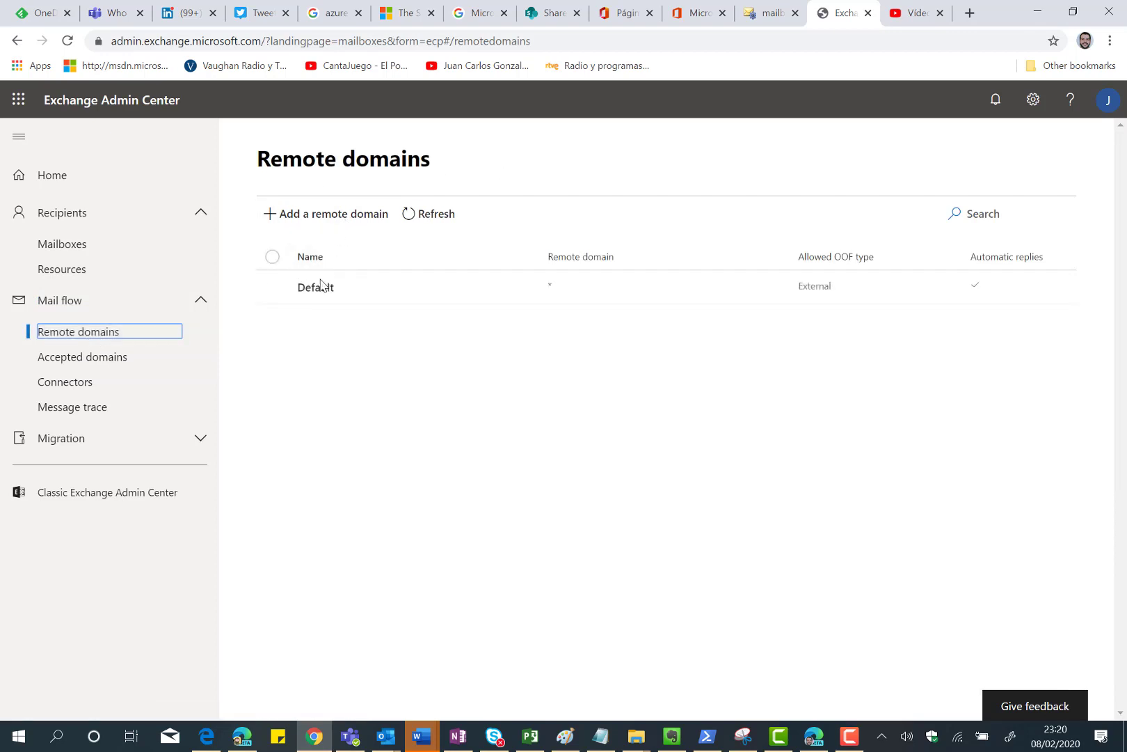
{"action": "mouse_move", "coordinate": [64, 381]}
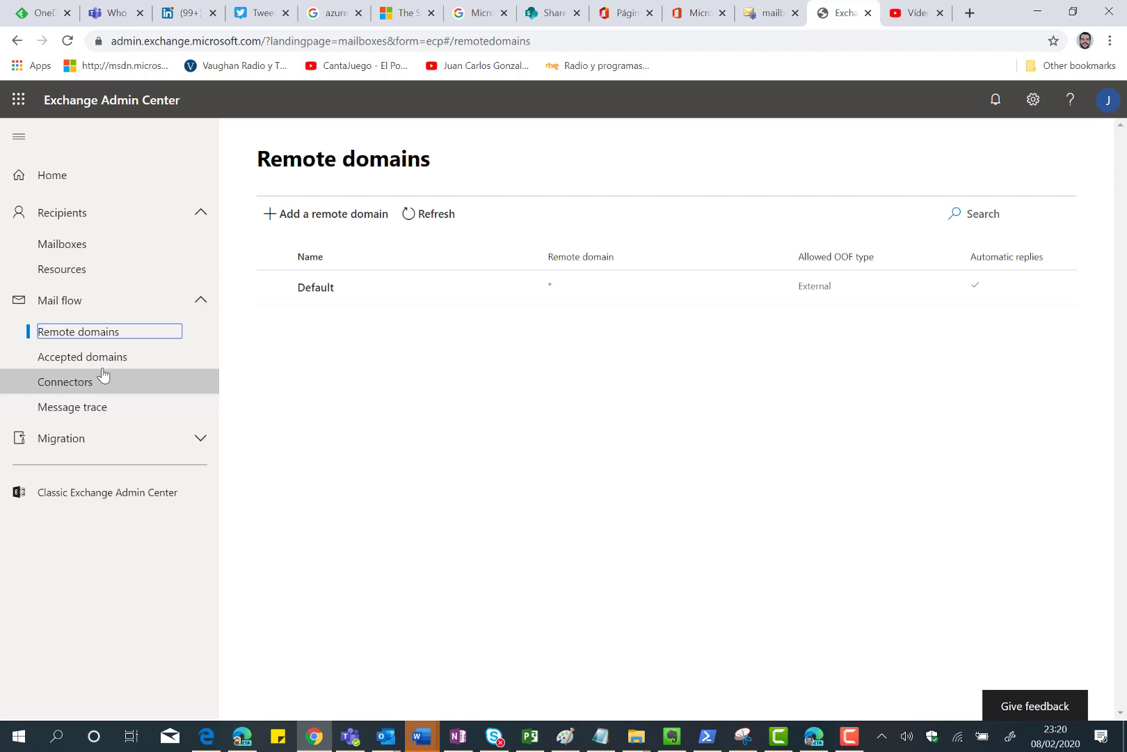
{"action": "left_click", "coordinate": [82, 356]}
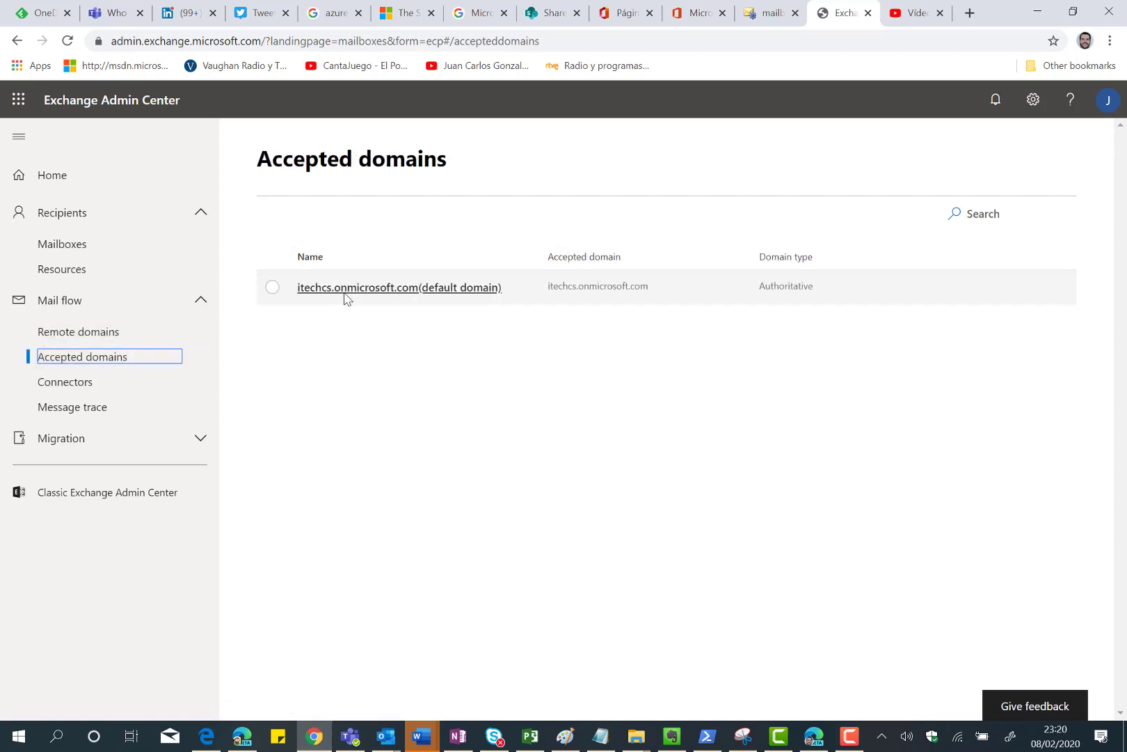
{"action": "mouse_move", "coordinate": [602, 329]}
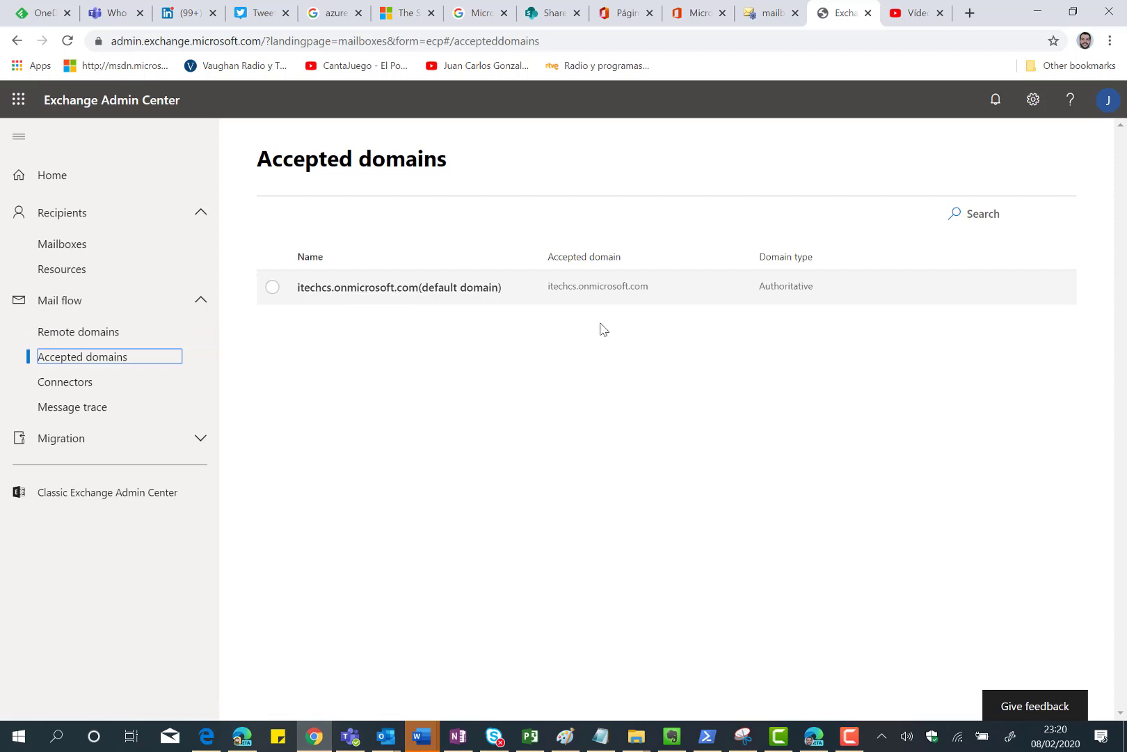
{"action": "left_click", "coordinate": [65, 381]}
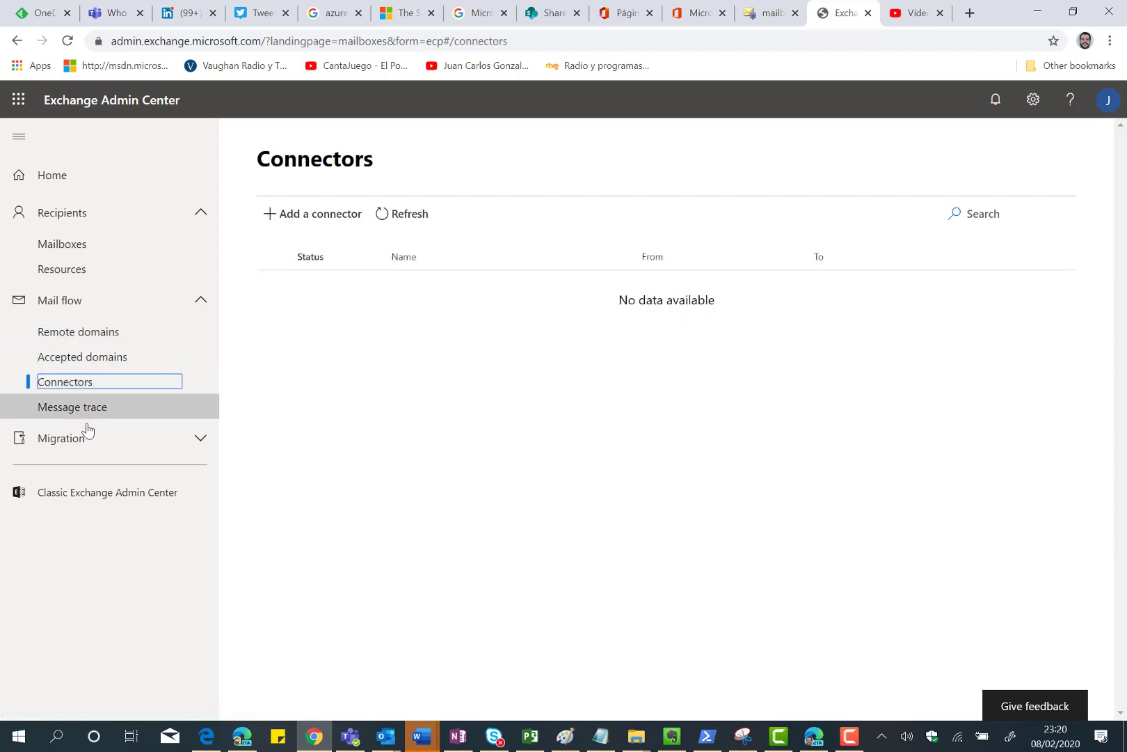
{"action": "left_click", "coordinate": [72, 407]}
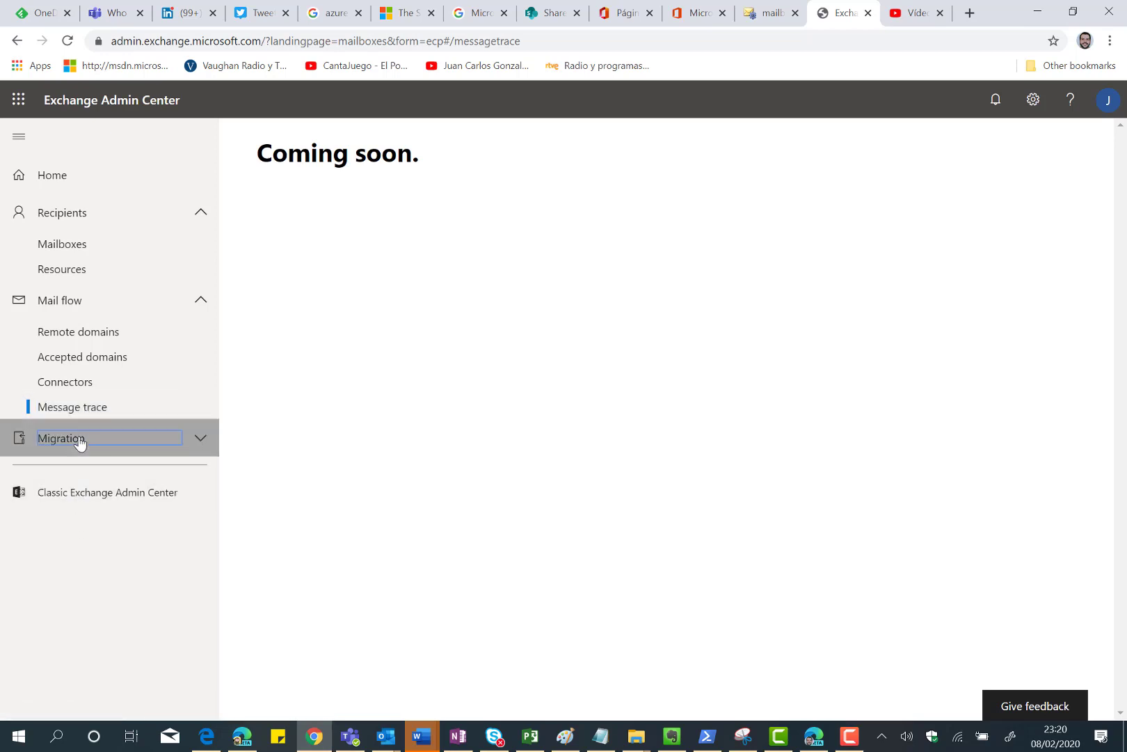
Expand Migration and open the Batch page, which lists no migration batches
{"action": "left_click", "coordinate": [61, 438]}
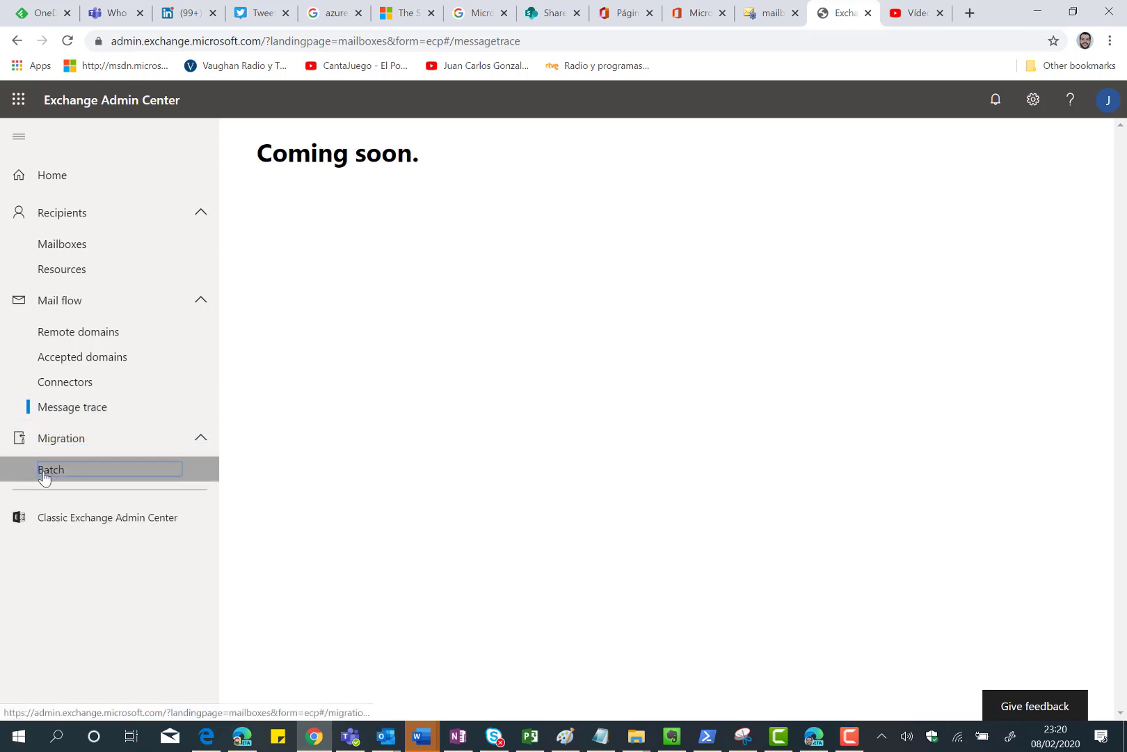
{"action": "left_click", "coordinate": [50, 469]}
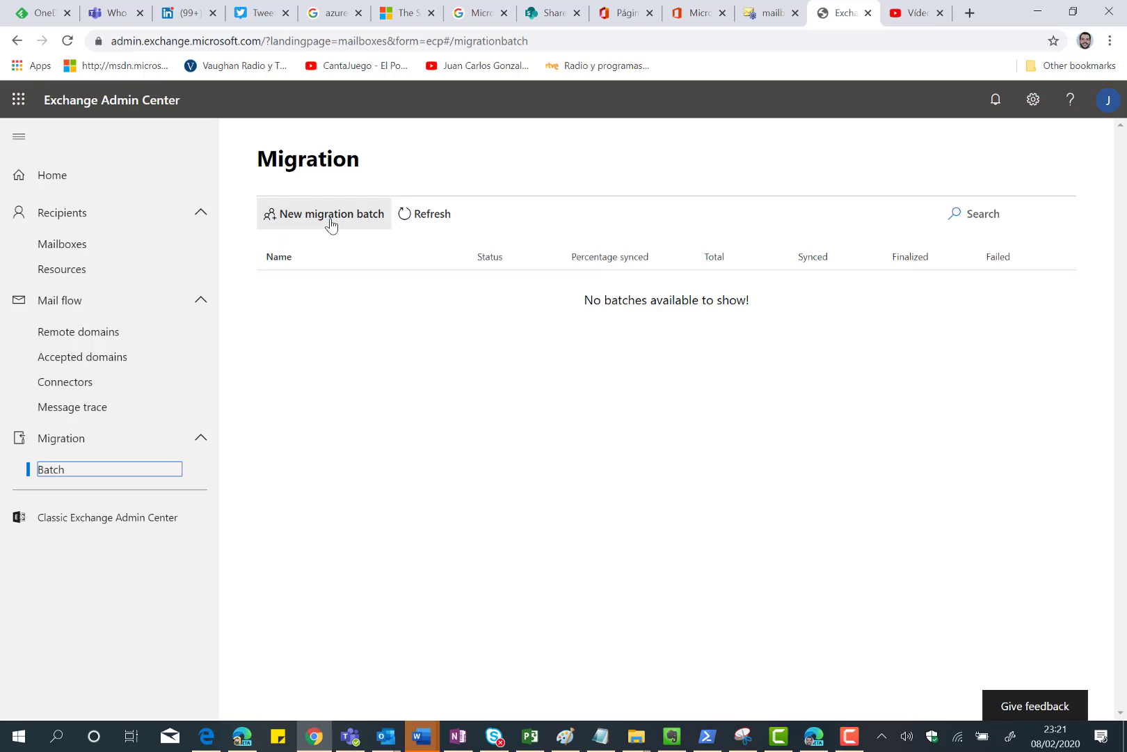
{"action": "left_click", "coordinate": [325, 213]}
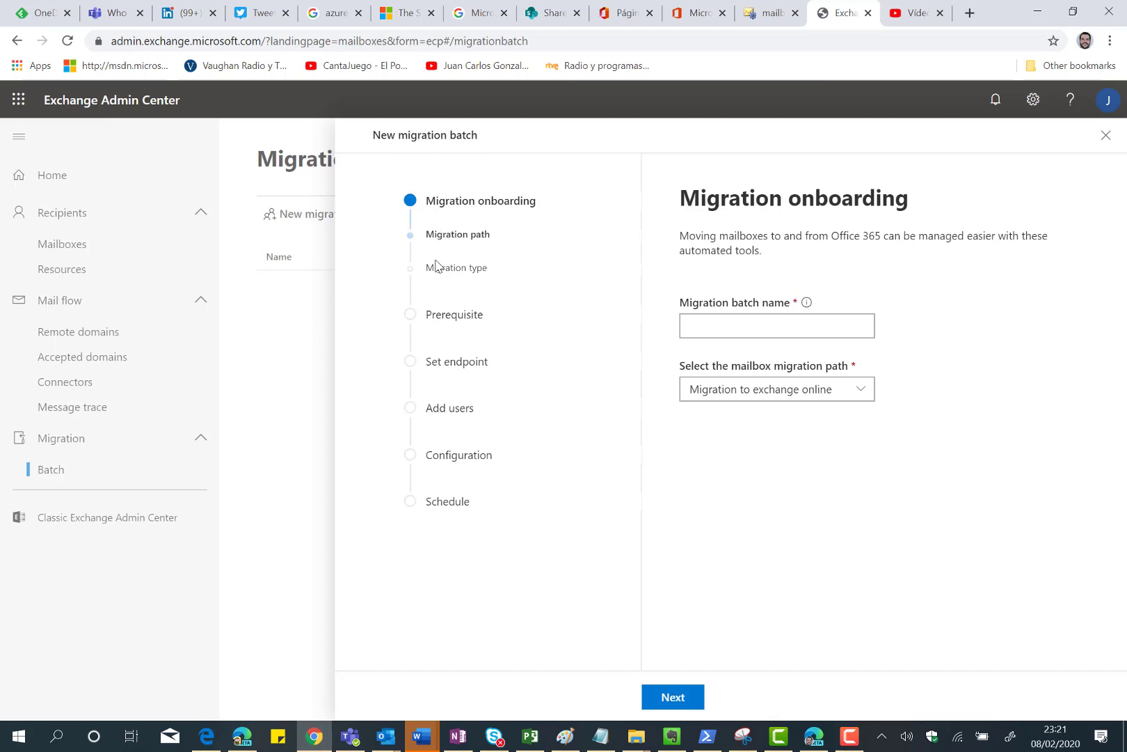
{"action": "mouse_move", "coordinate": [424, 261]}
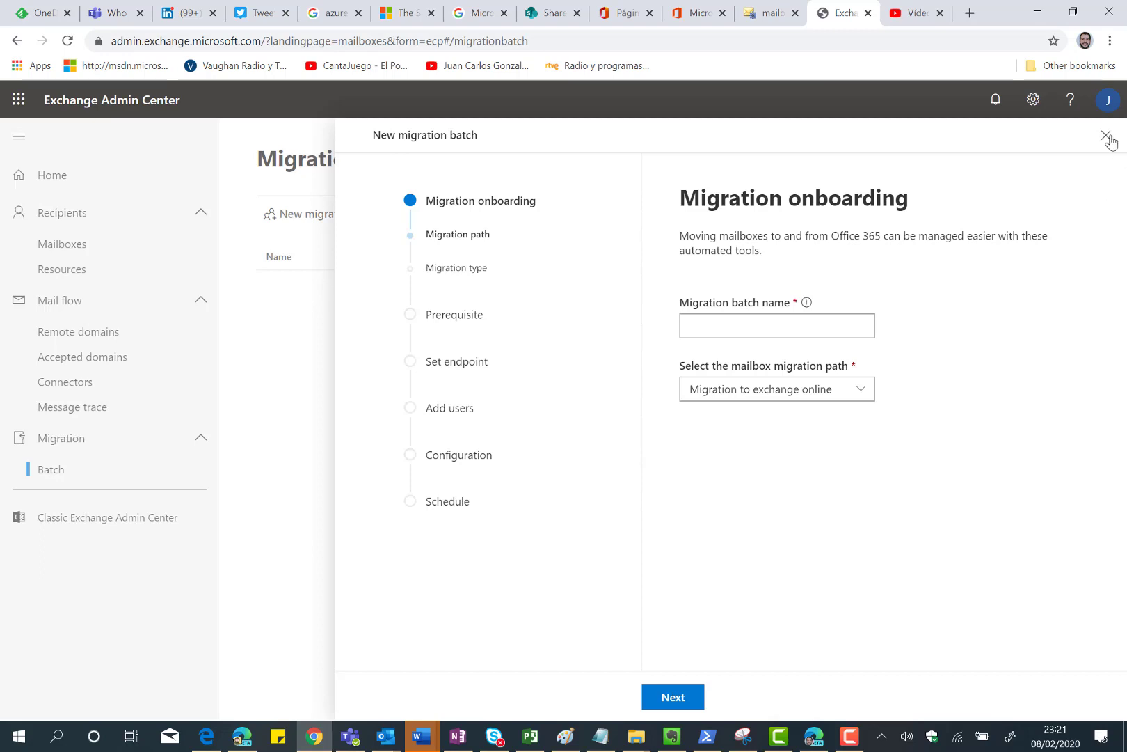
{"action": "left_click", "coordinate": [1108, 136]}
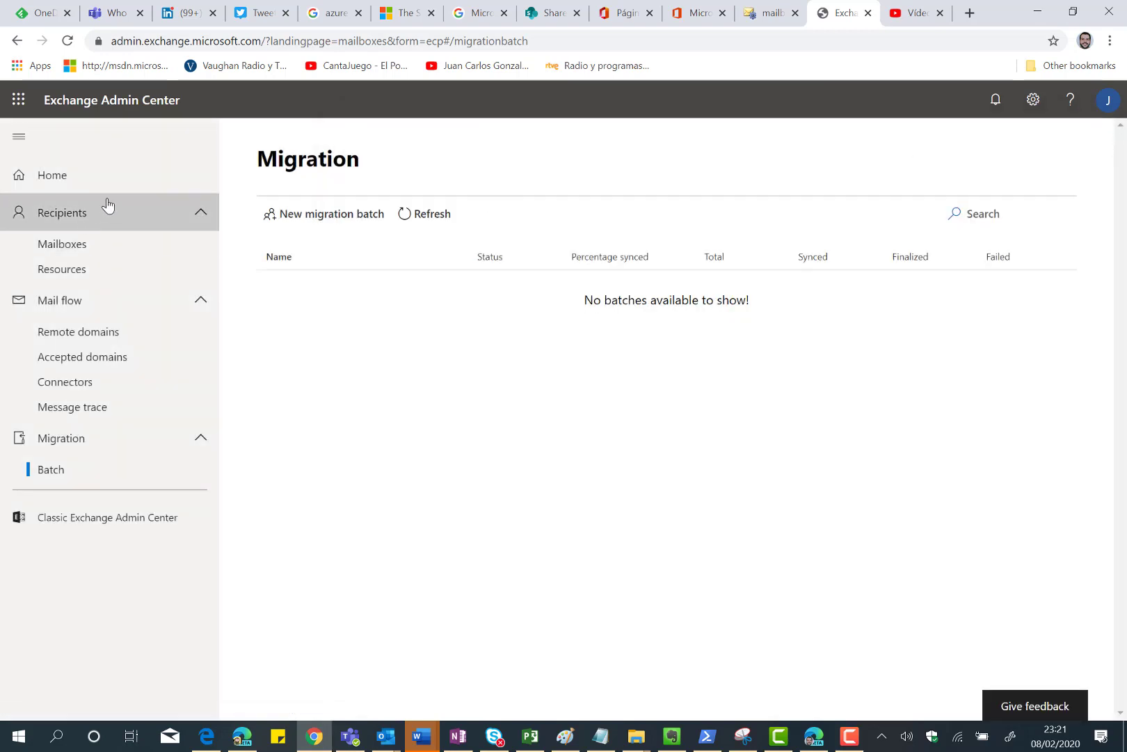